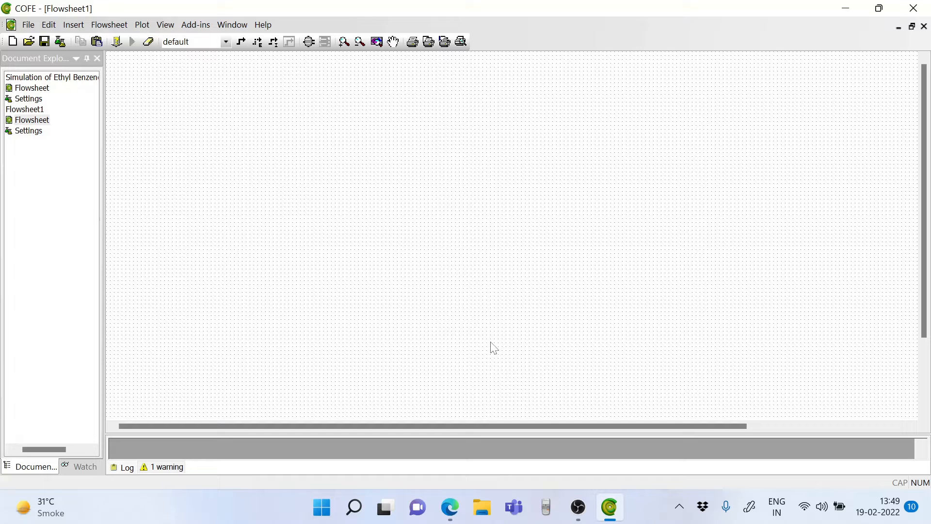
{"action": "mouse_move", "coordinate": [523, 514]}
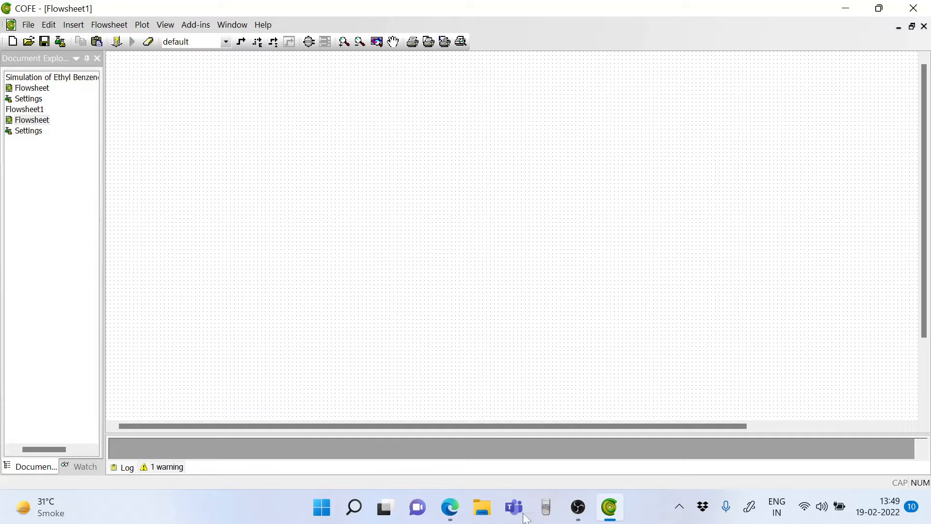
Switch to Edge to view the Luyben ethylbenzene Figure 1 flowsheet as reference.
{"action": "left_click", "coordinate": [449, 507]}
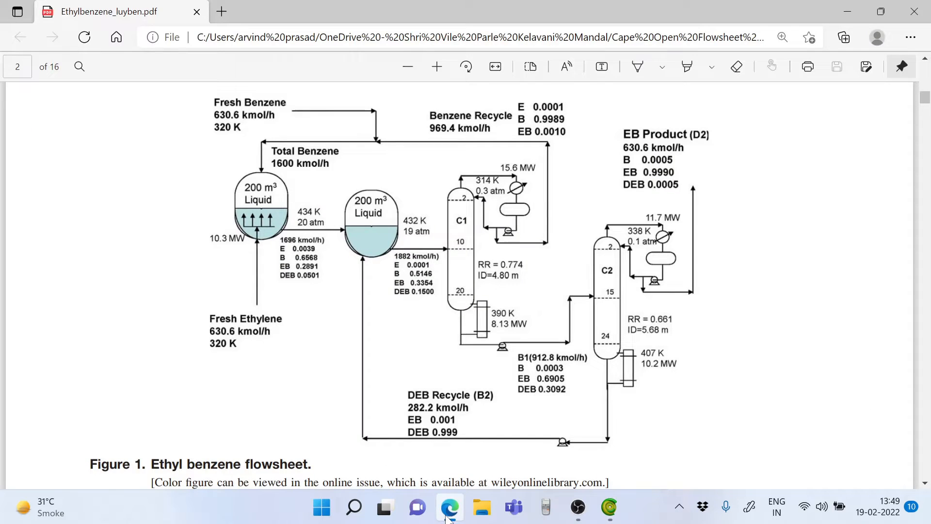
{"action": "mouse_move", "coordinate": [247, 255]}
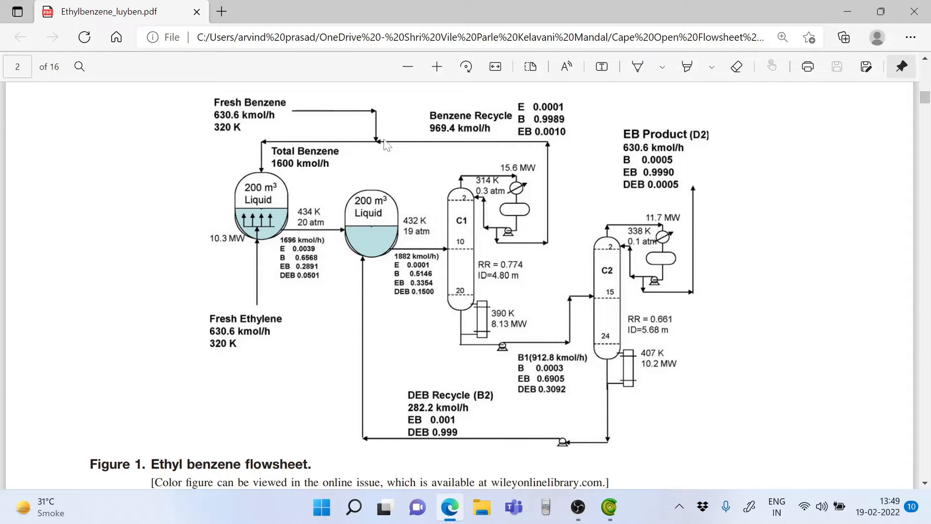
{"action": "mouse_move", "coordinate": [464, 144]}
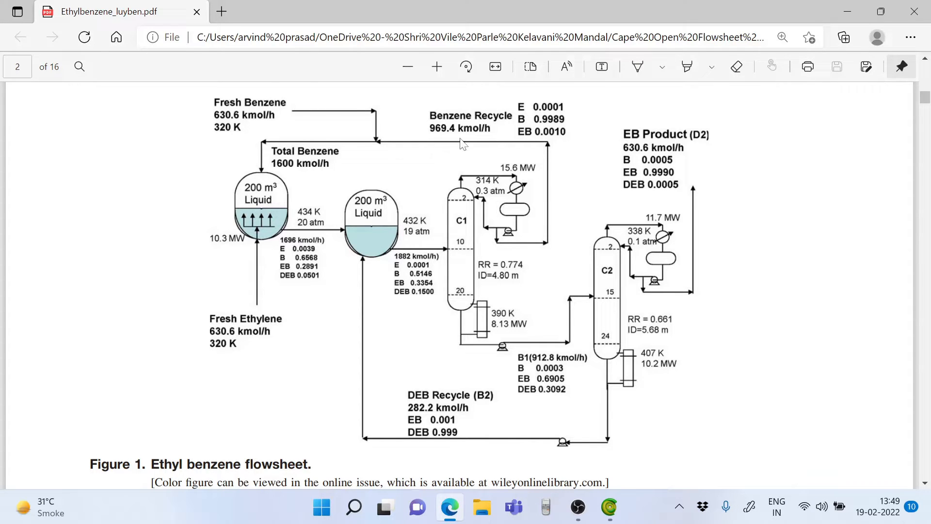
{"action": "mouse_move", "coordinate": [315, 148]}
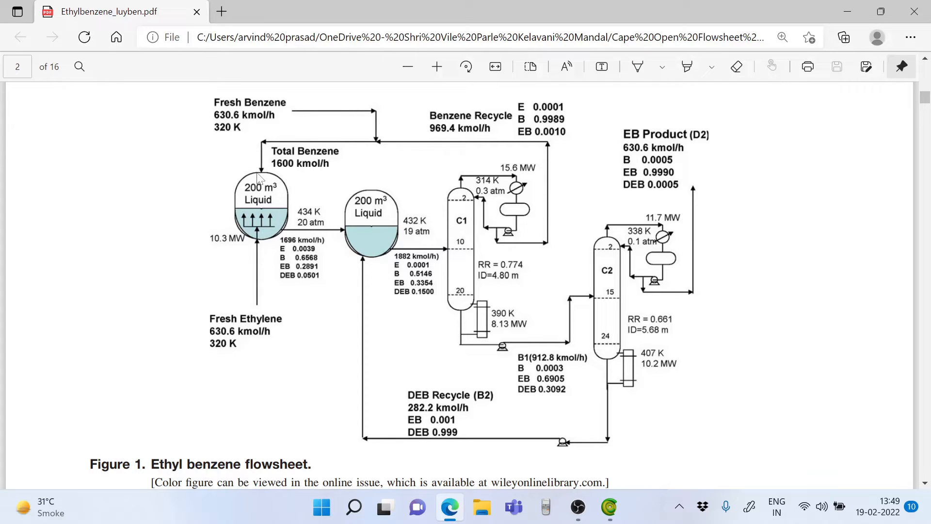
{"action": "mouse_move", "coordinate": [276, 241]}
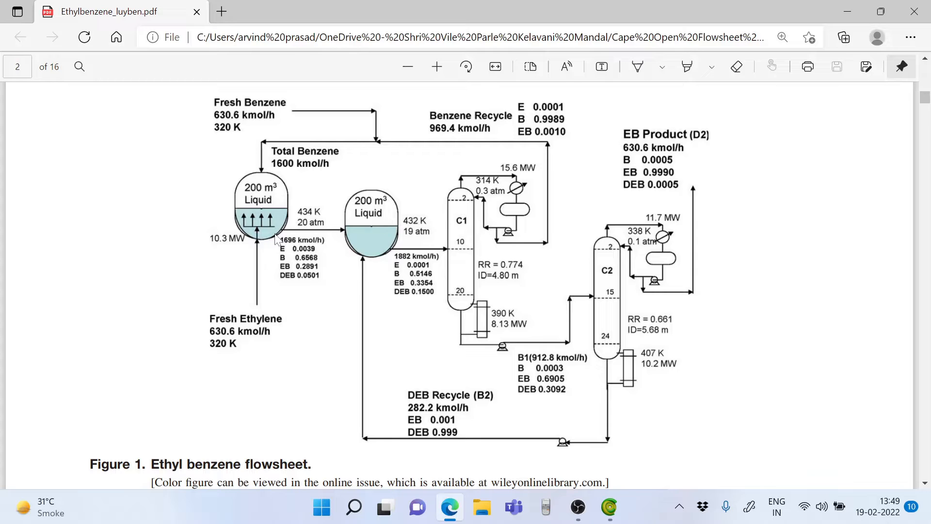
{"action": "mouse_move", "coordinate": [264, 151]}
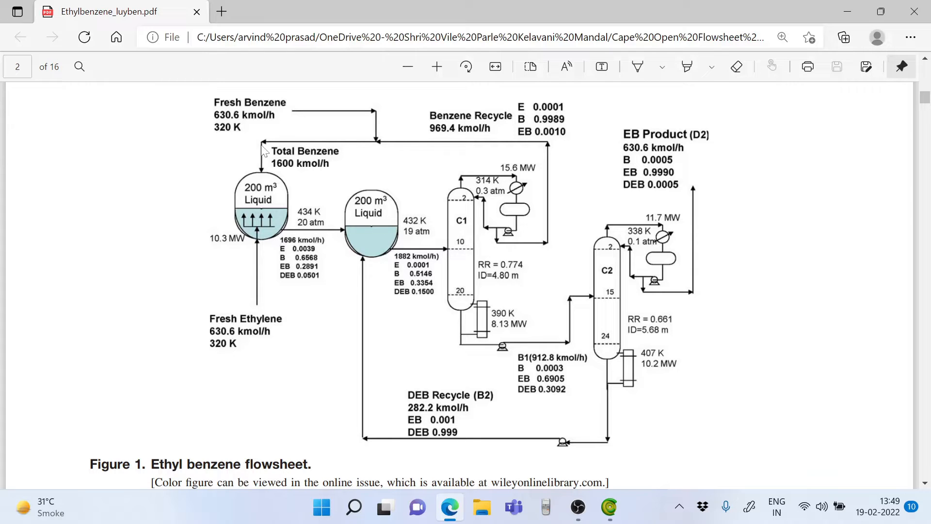
{"action": "mouse_move", "coordinate": [299, 136]}
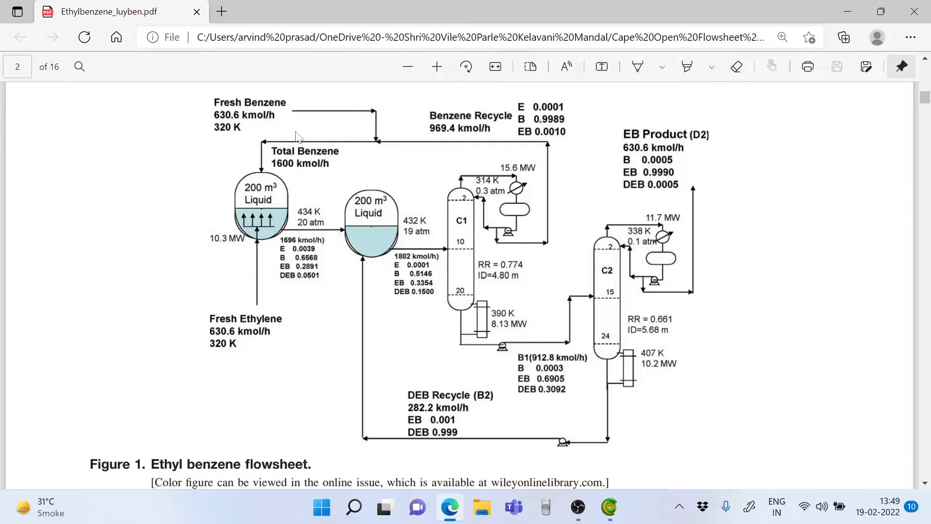
{"action": "mouse_move", "coordinate": [321, 151]}
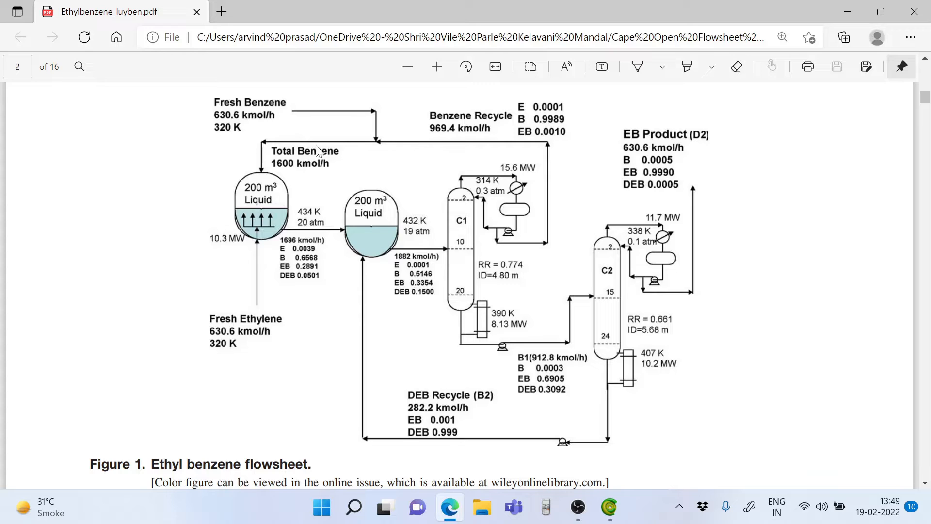
{"action": "mouse_move", "coordinate": [261, 303]}
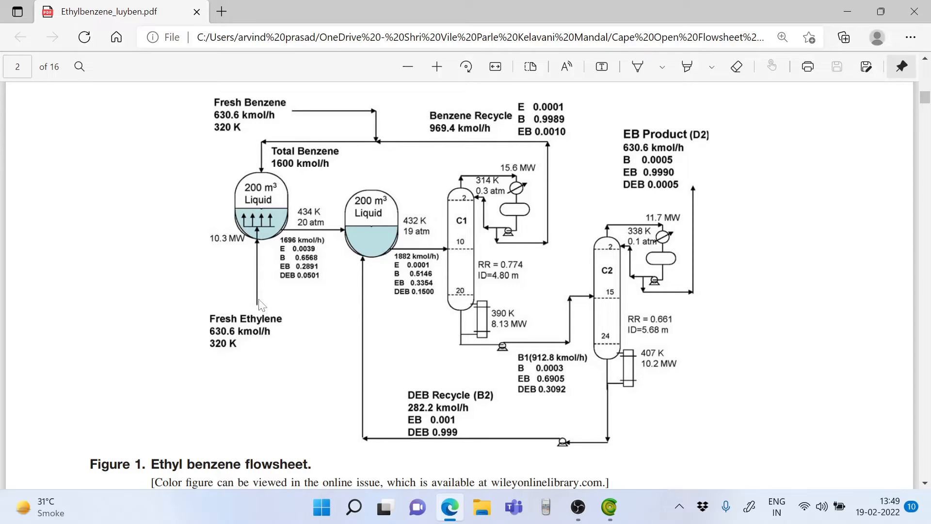
{"action": "mouse_move", "coordinate": [253, 330]}
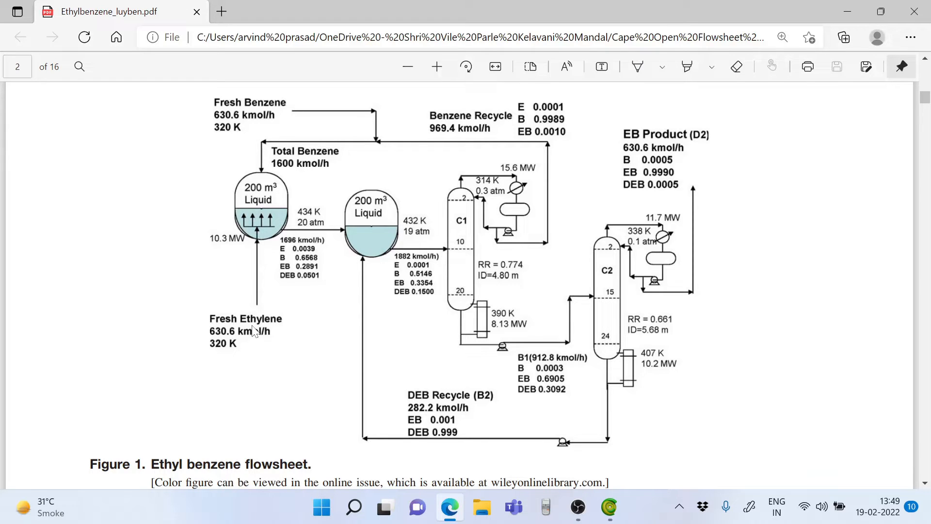
{"action": "mouse_move", "coordinate": [239, 139]}
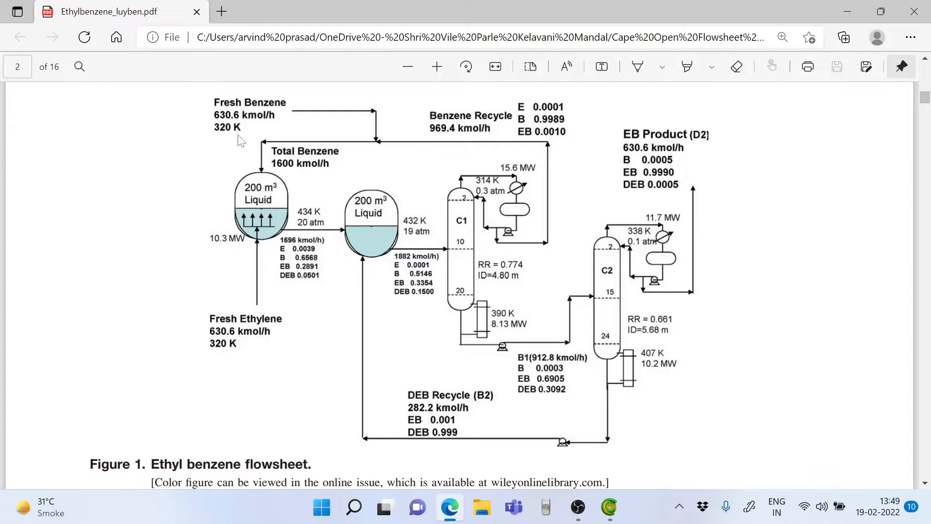
{"action": "mouse_move", "coordinate": [244, 127]}
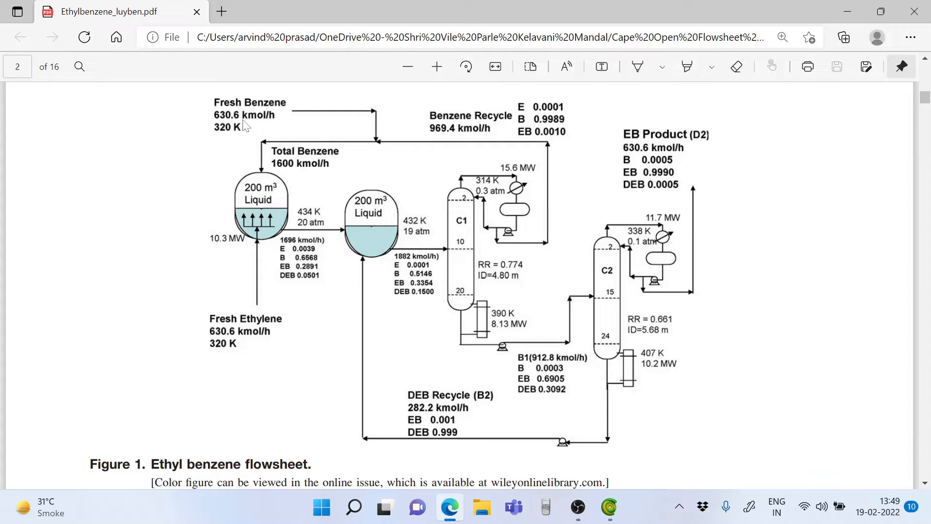
{"action": "mouse_move", "coordinate": [446, 115]}
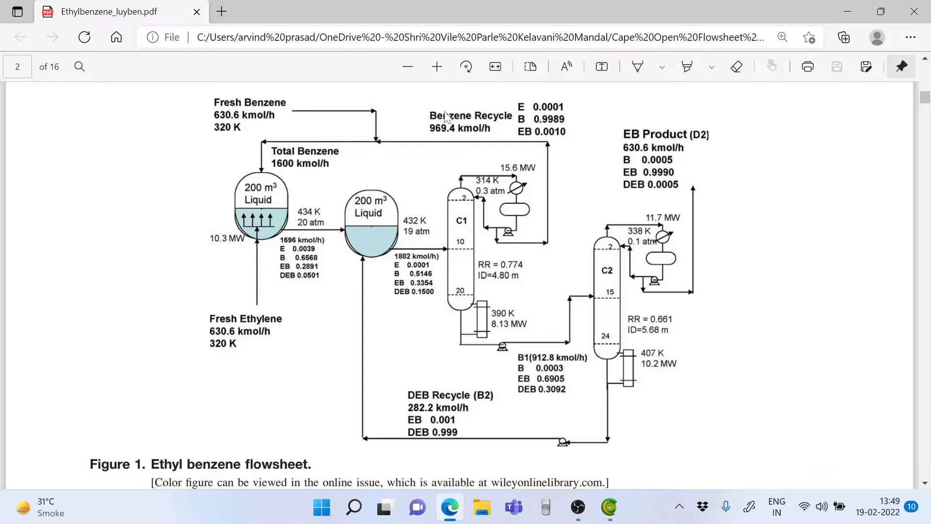
{"action": "mouse_move", "coordinate": [440, 139]}
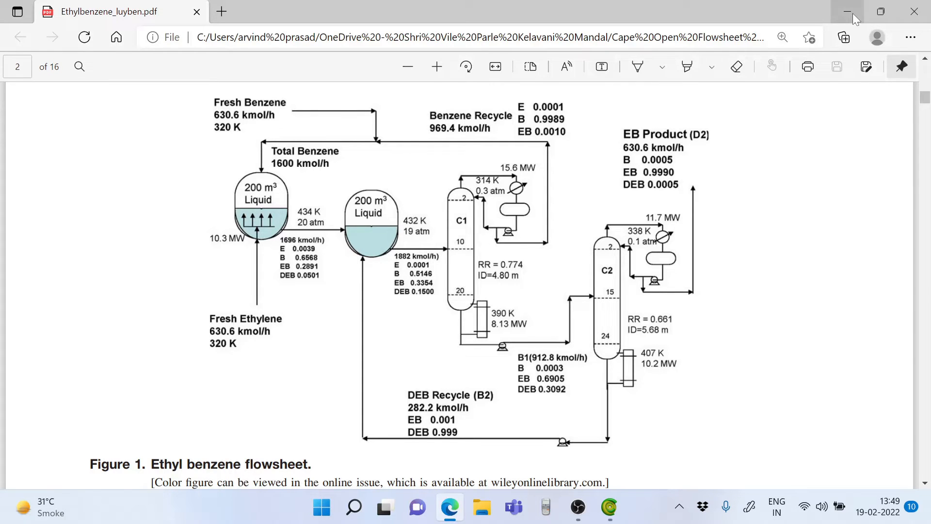
Back in COFE, draw a first material stream, labelled 1, on the empty flowsheet.
{"action": "left_click", "coordinate": [608, 507]}
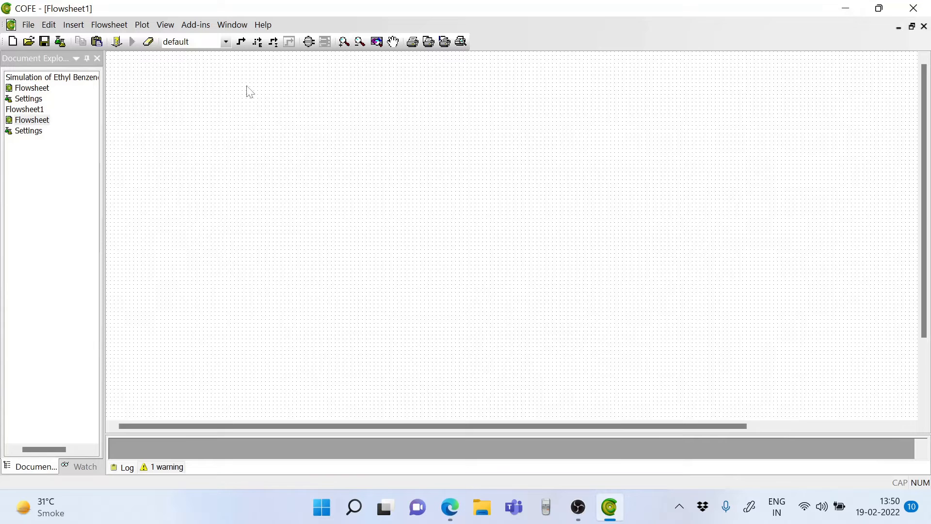
{"action": "left_click", "coordinate": [241, 42]}
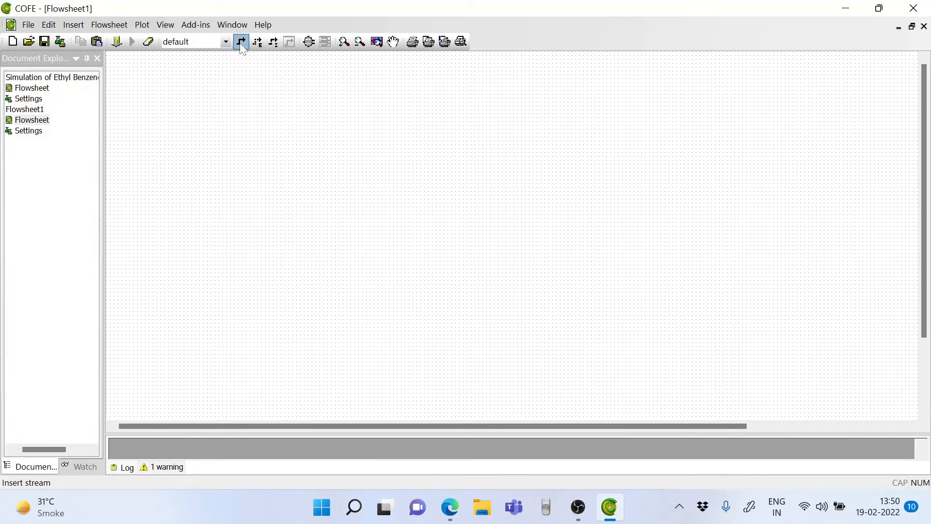
{"action": "left_click", "coordinate": [218, 237]}
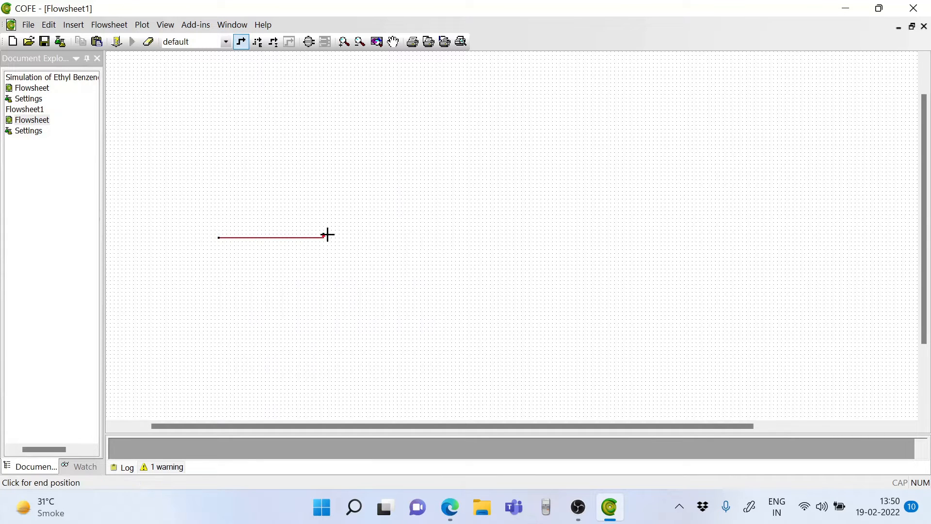
{"action": "left_click", "coordinate": [327, 237]}
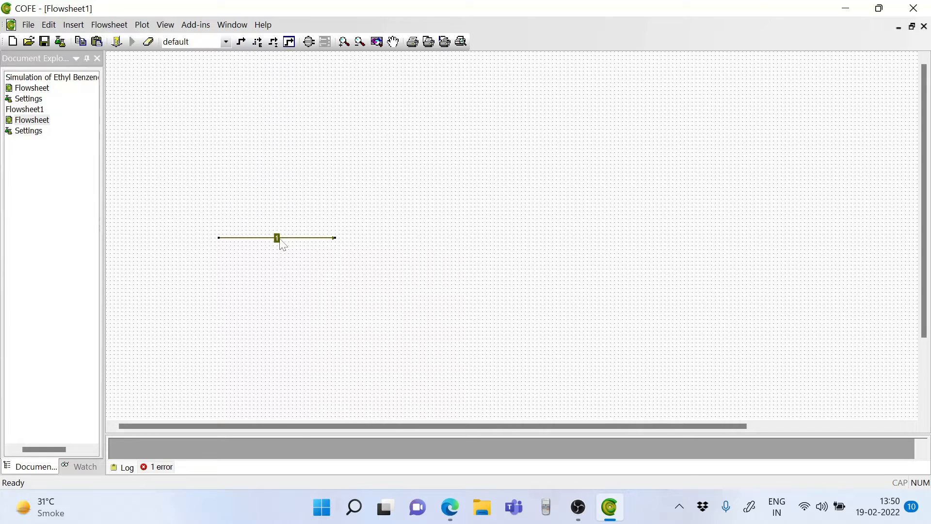
Name stream 1 'Fresh Ethylene' in its stream properties.
{"action": "double_click", "coordinate": [277, 238]}
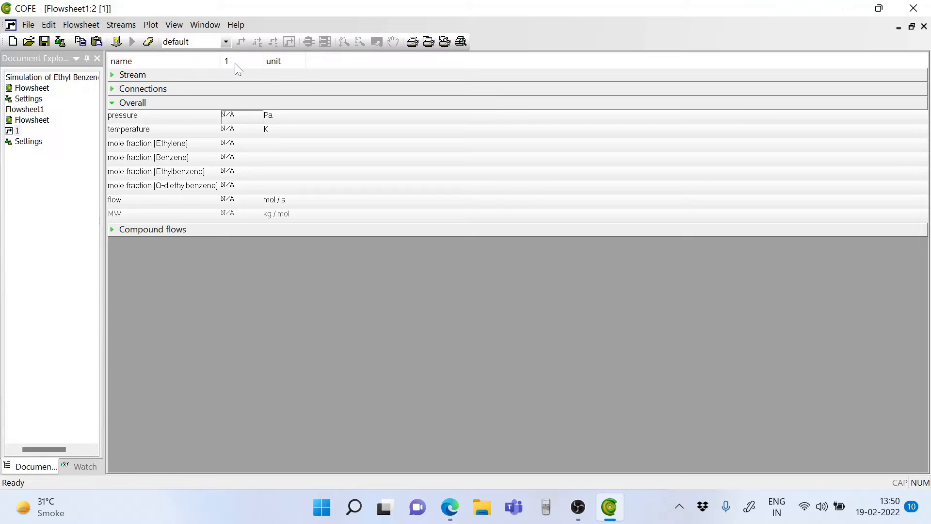
{"action": "mouse_move", "coordinate": [163, 86]}
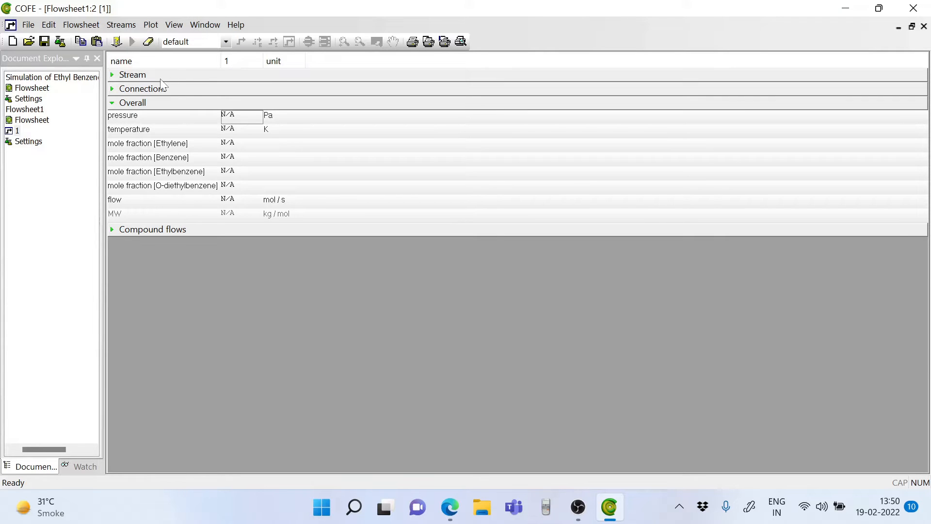
{"action": "left_click", "coordinate": [112, 75]}
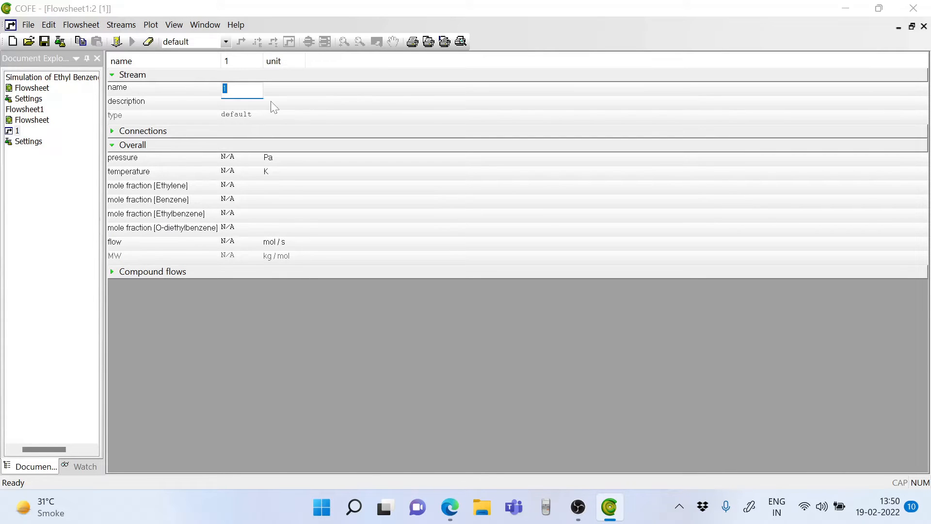
{"action": "type", "text": "Fre"}
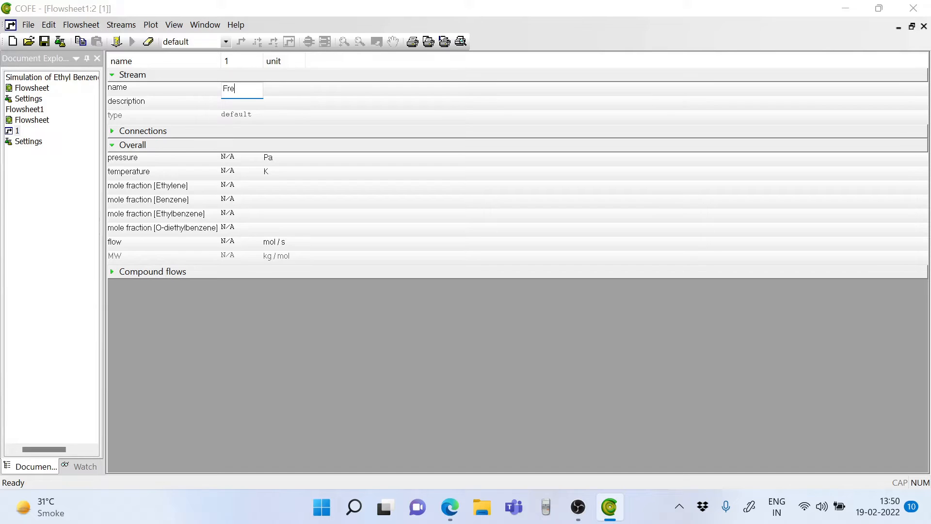
{"action": "type", "text": "sh Ethy"}
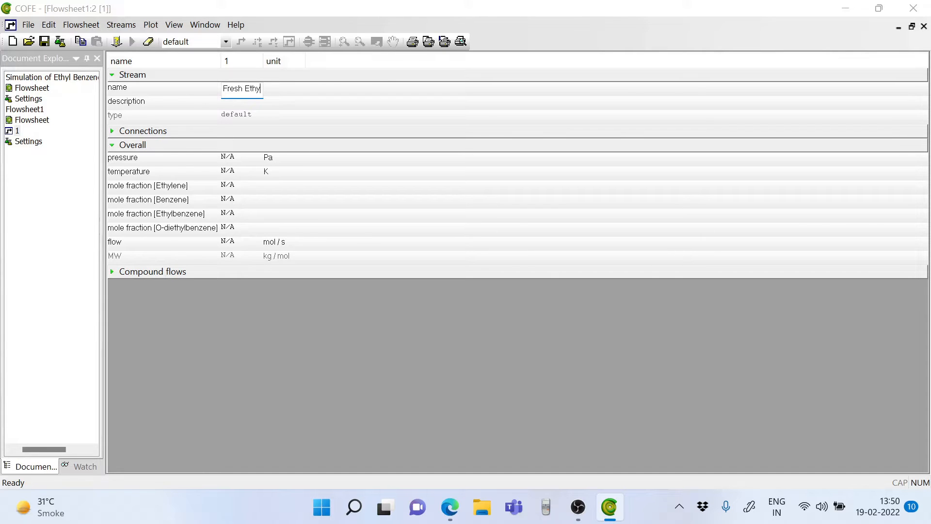
{"action": "type", "text": "lene"}
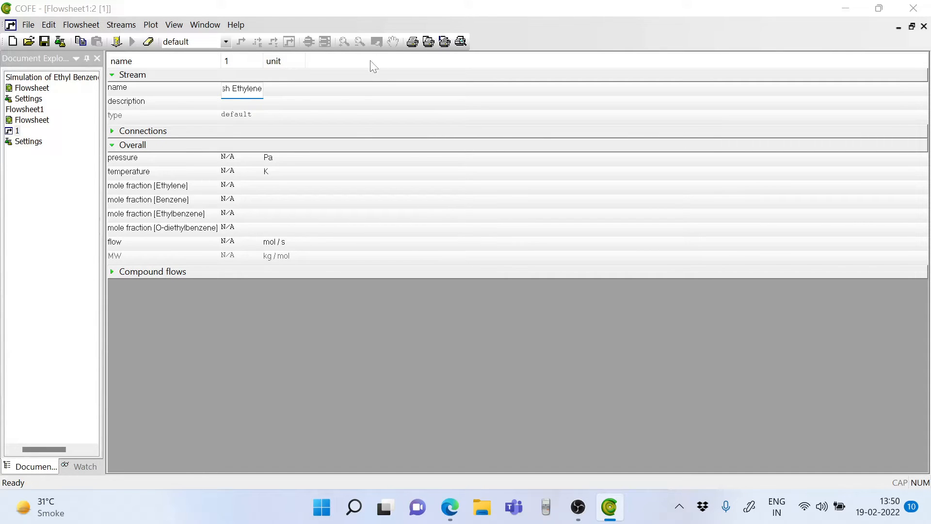
Set Fresh Ethylene to 20 atm pressure and 320 K temperature.
{"action": "left_click", "coordinate": [286, 157]}
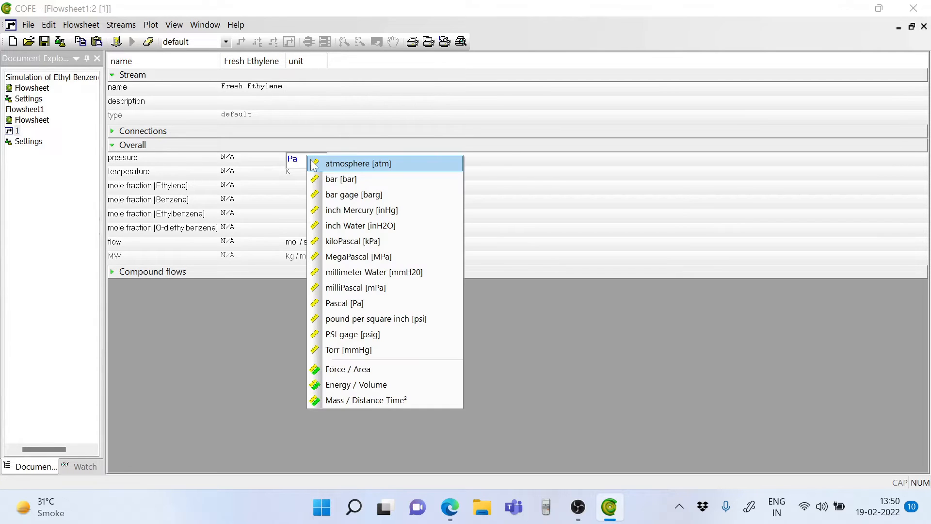
{"action": "left_click", "coordinate": [358, 163]}
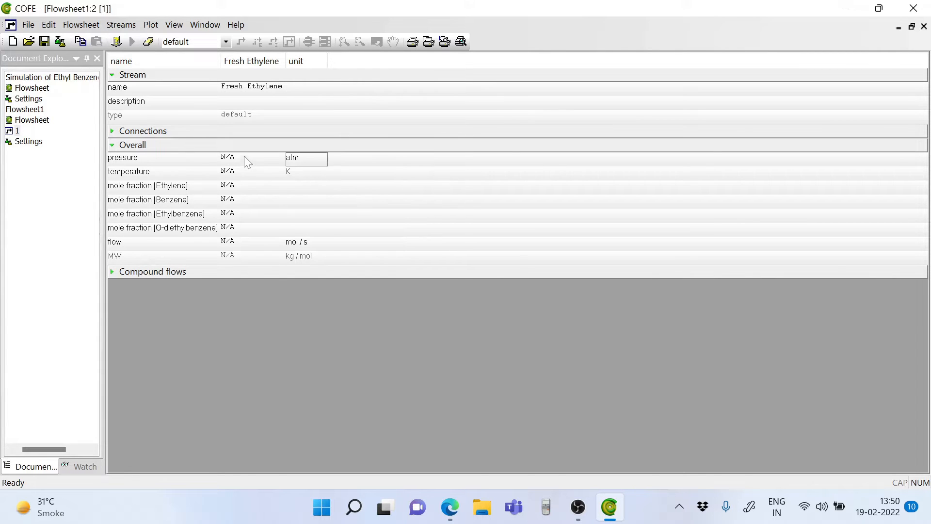
{"action": "type", "text": "20"}
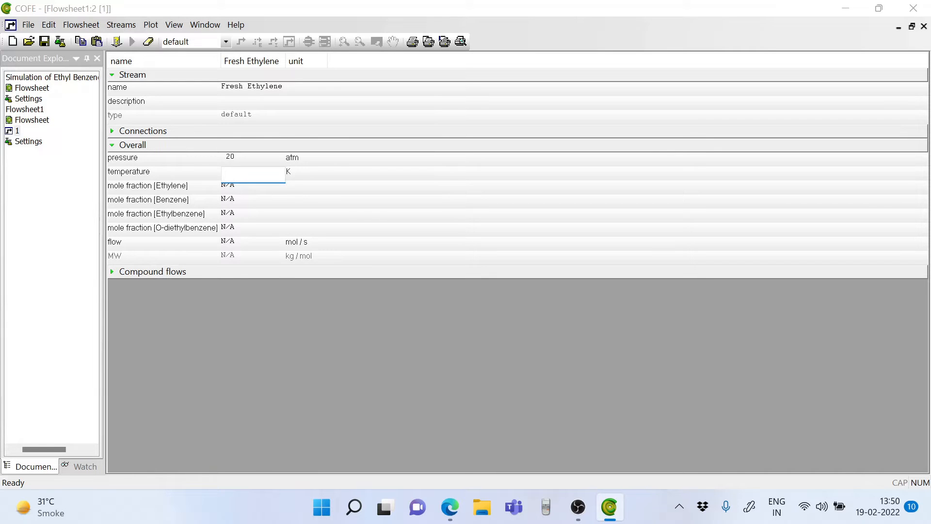
{"action": "type", "text": "320"}
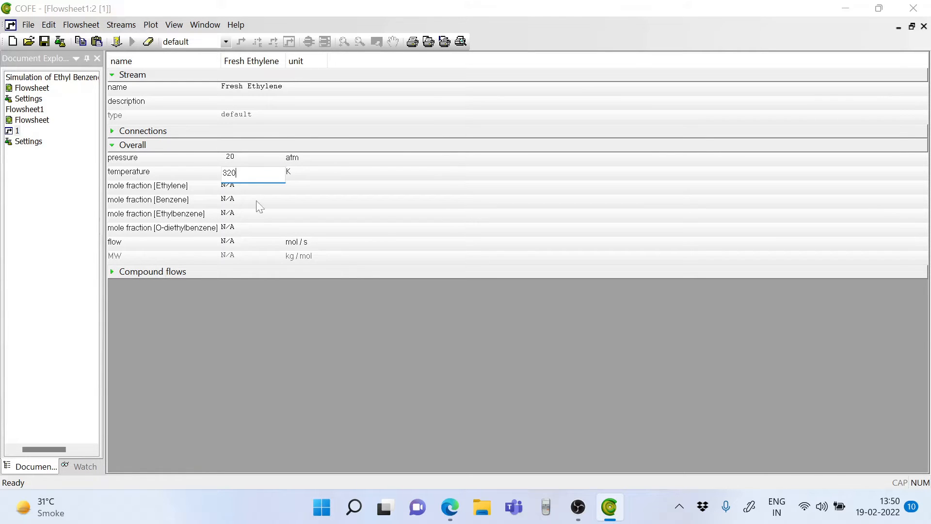
Make the composition pure ethylene: ethylene mole fraction 1, benzene 0.
{"action": "left_click", "coordinate": [252, 185]}
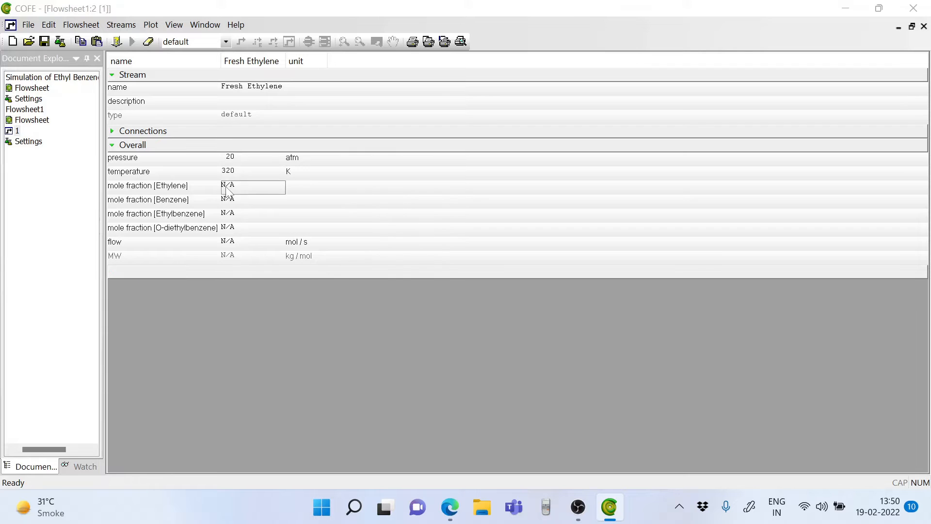
{"action": "type", "text": "1"}
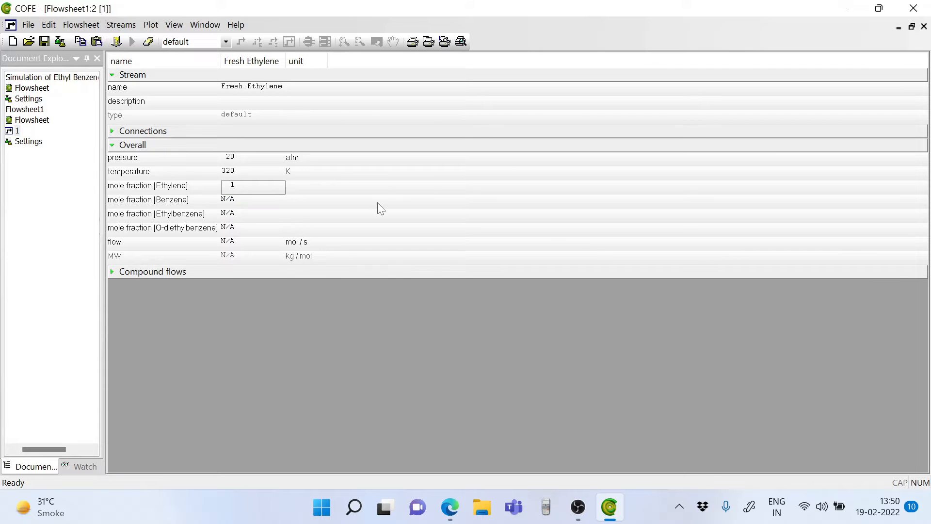
{"action": "left_click", "coordinate": [252, 200]}
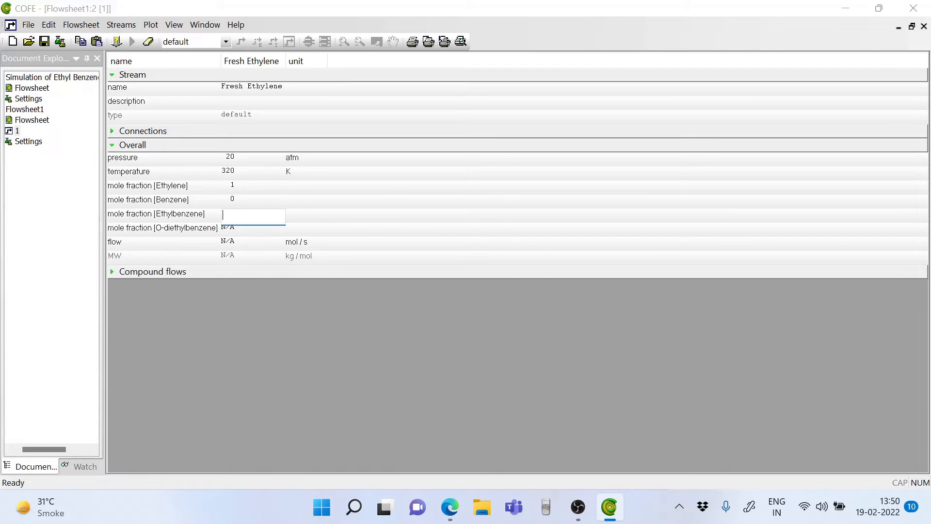
{"action": "type", "text": "0"}
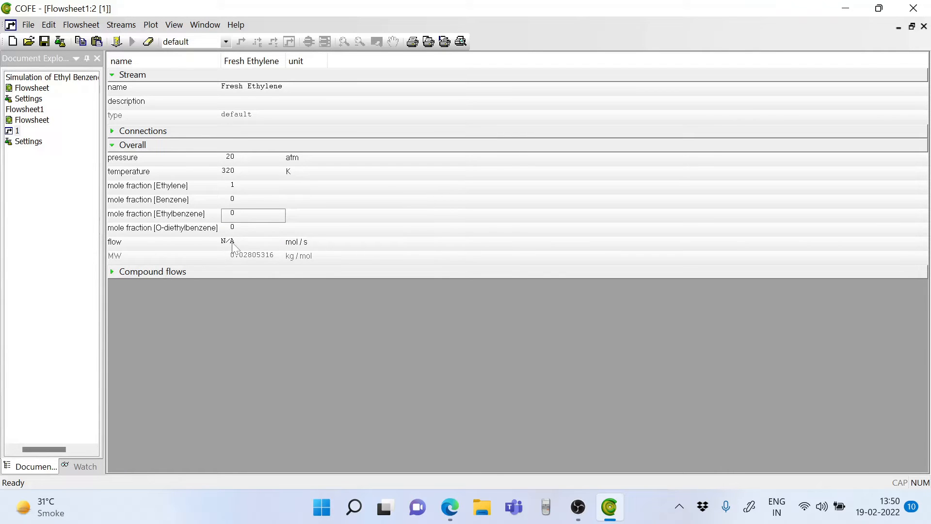
Set the Fresh Ethylene flow to 630 in kmol/h units.
{"action": "left_click", "coordinate": [303, 241]}
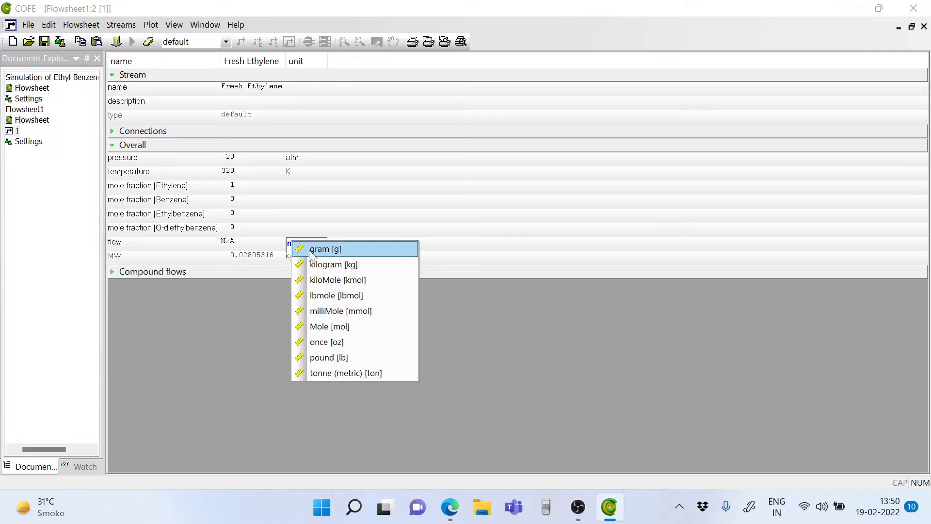
{"action": "mouse_move", "coordinate": [326, 279]}
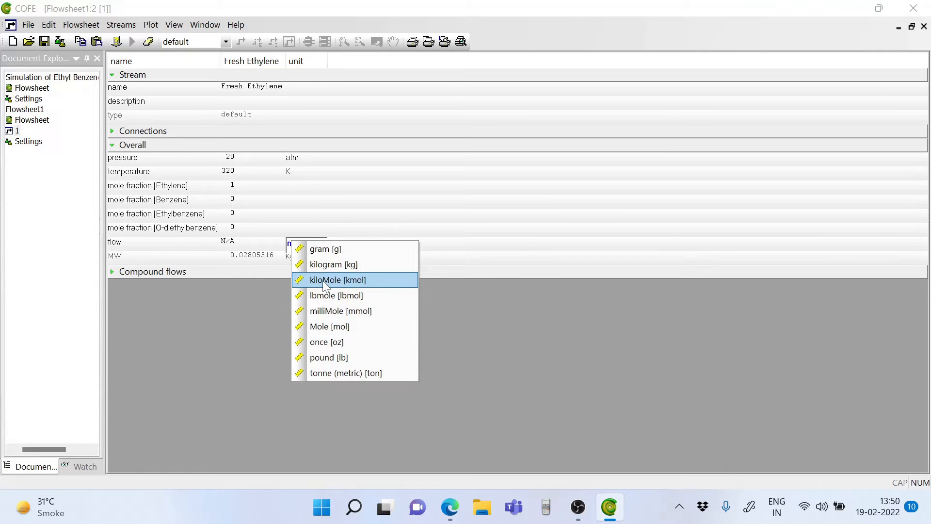
{"action": "left_click", "coordinate": [337, 279]}
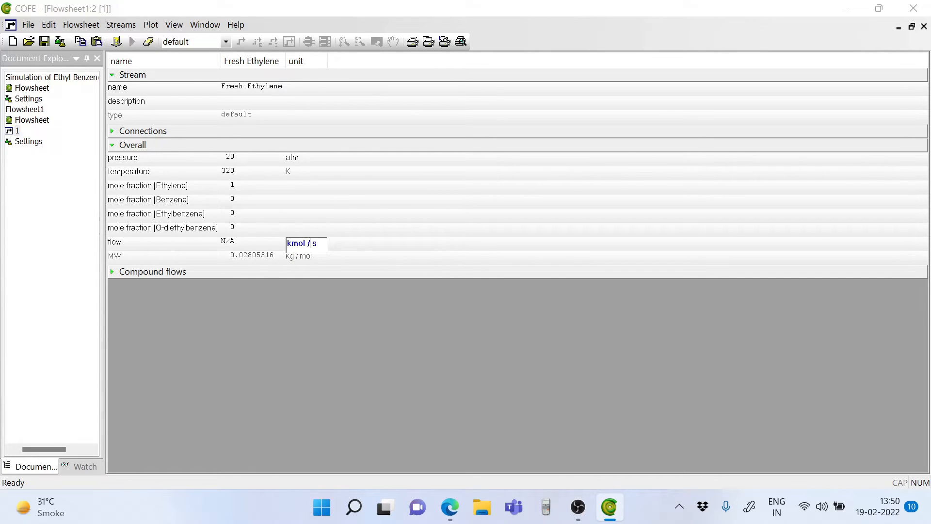
{"action": "left_click", "coordinate": [306, 242]}
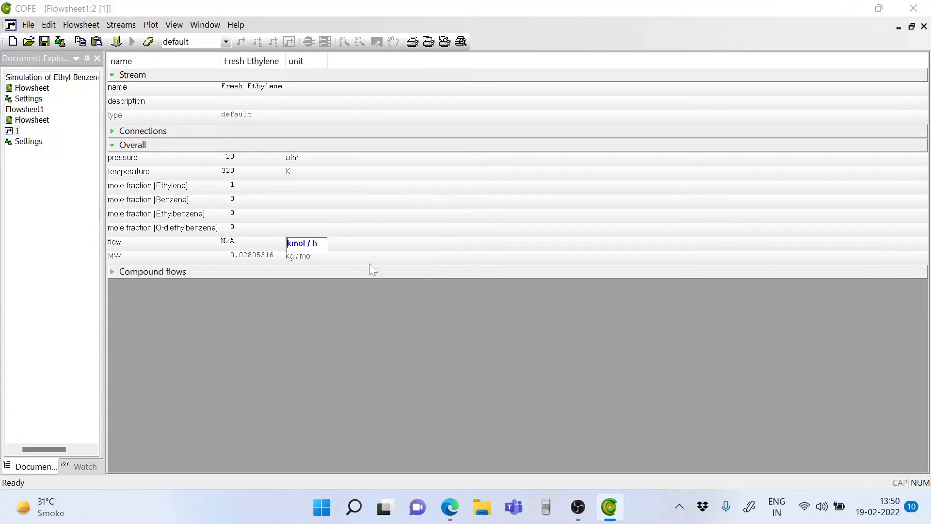
{"action": "left_click", "coordinate": [252, 242]}
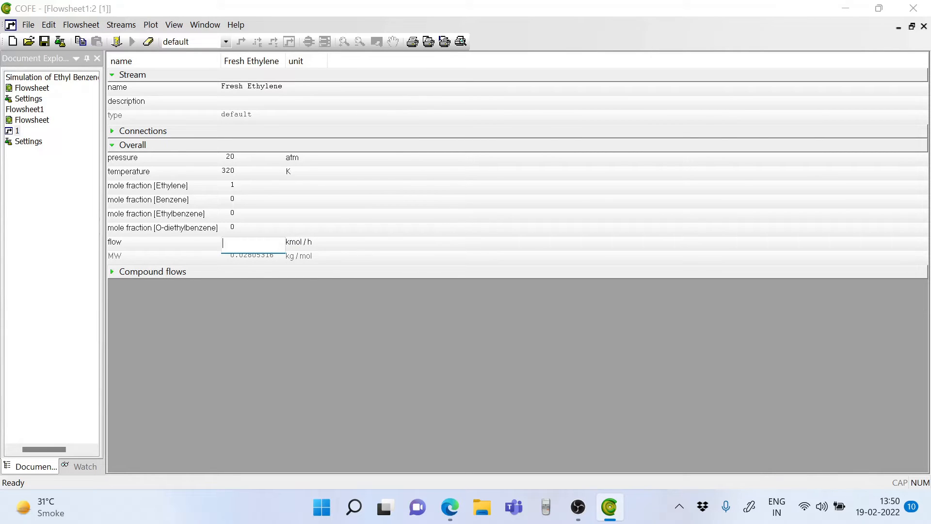
{"action": "type", "text": "63"}
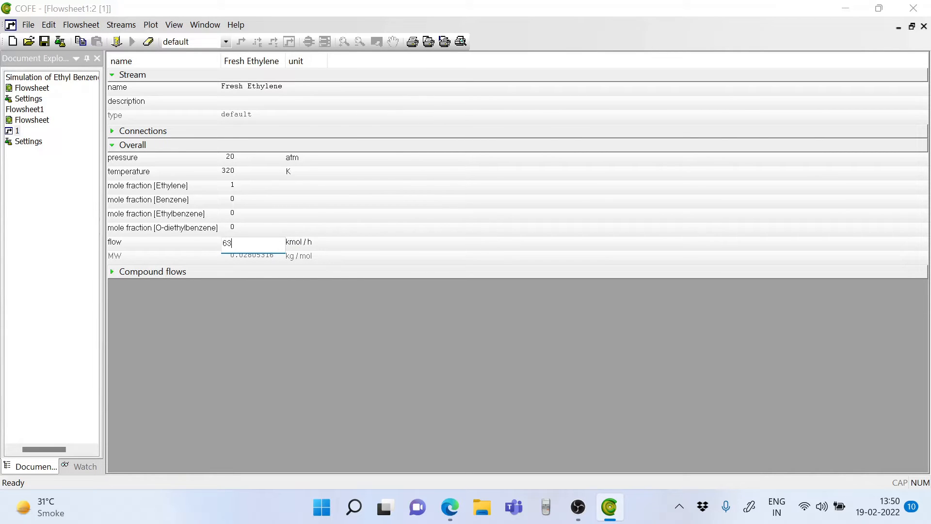
{"action": "type", "text": "0"}
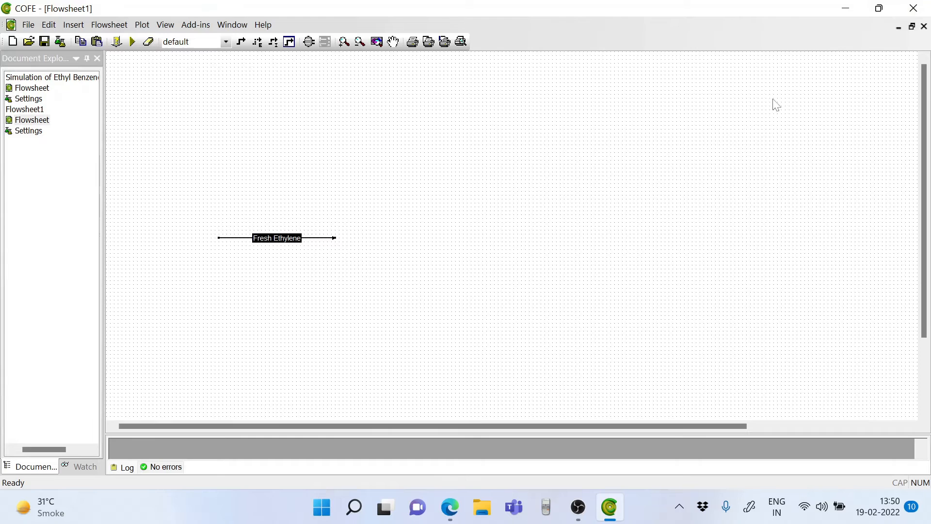
{"action": "mouse_move", "coordinate": [354, 341]}
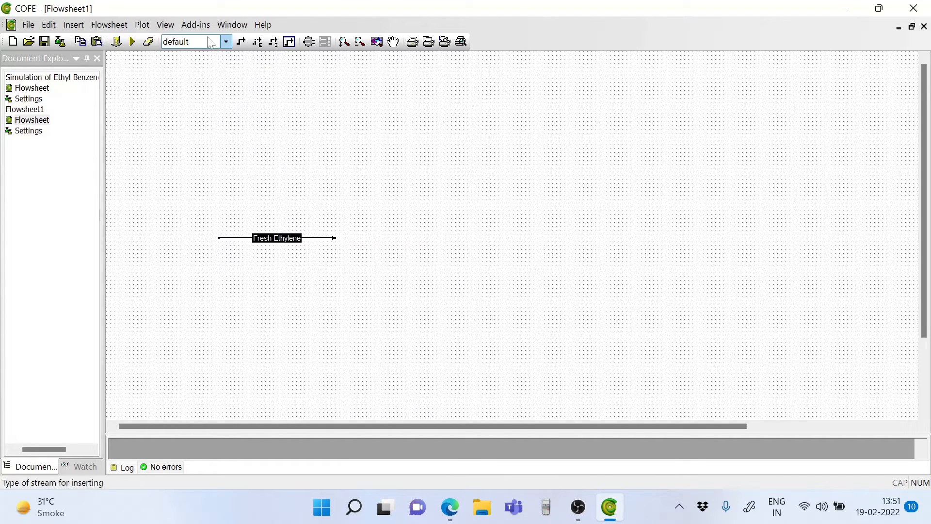
Start drawing a second stream above Fresh Ethylene on the flowsheet.
{"action": "left_click", "coordinate": [240, 42]}
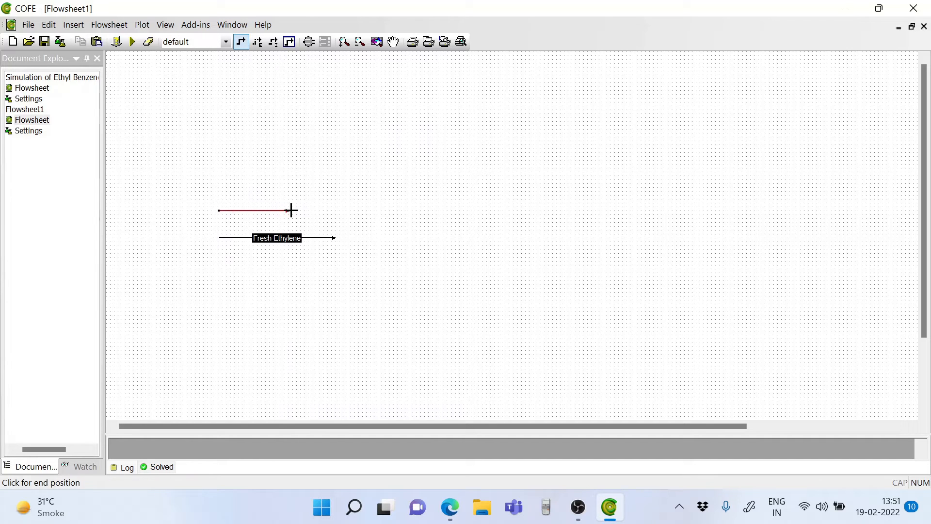
{"action": "mouse_move", "coordinate": [334, 213]}
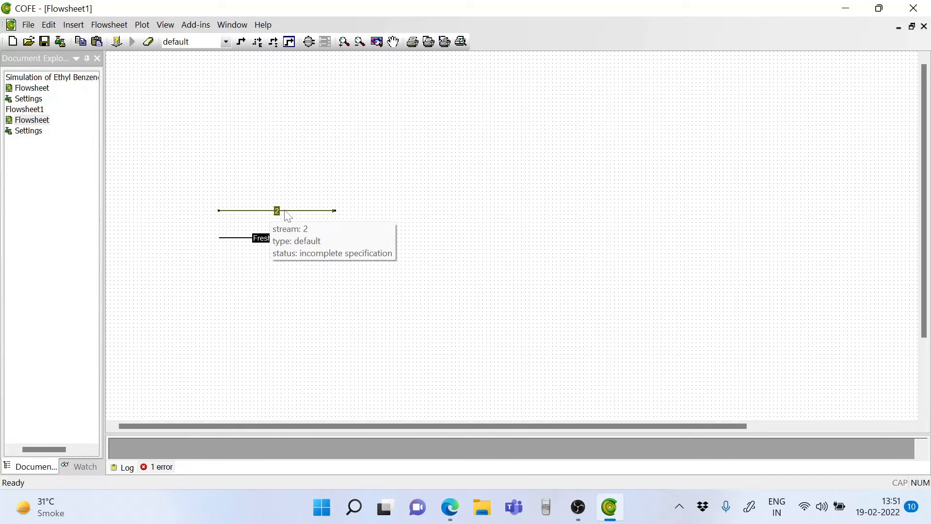
Rename stream 2 to 'Fresh Benzene' in its properties.
{"action": "double_click", "coordinate": [276, 210]}
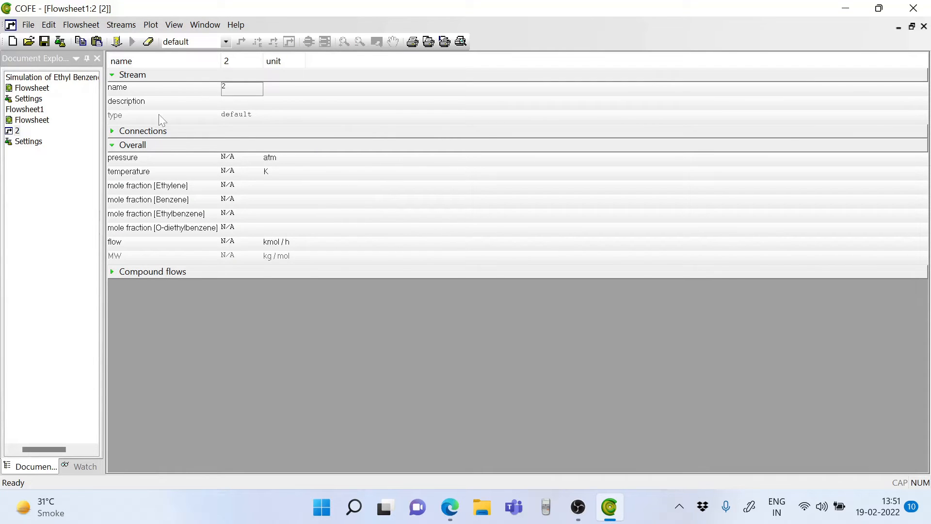
{"action": "triple_click", "coordinate": [241, 88]}
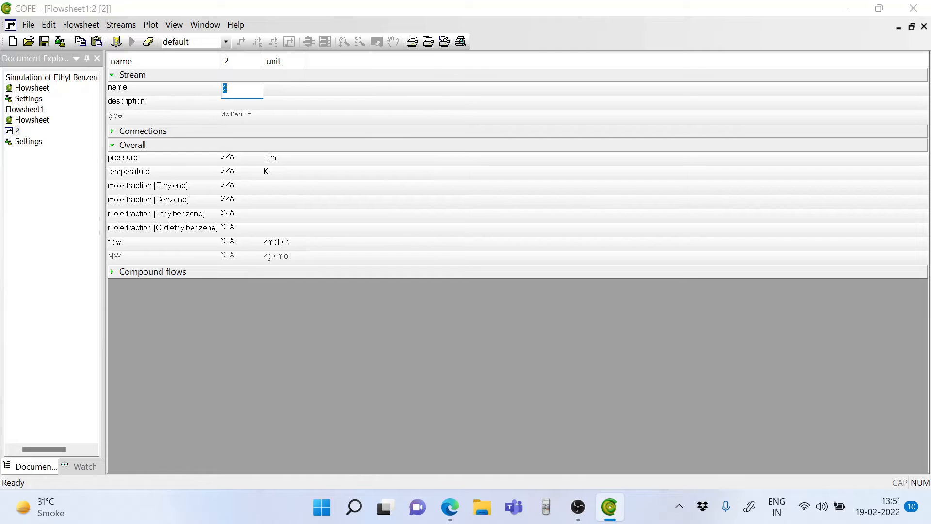
{"action": "type", "text": "F"}
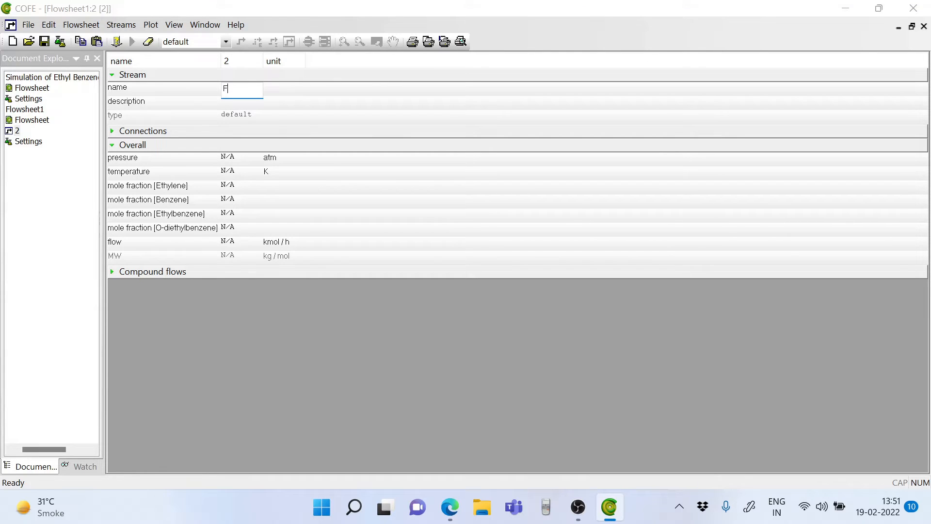
{"action": "type", "text": "resh"}
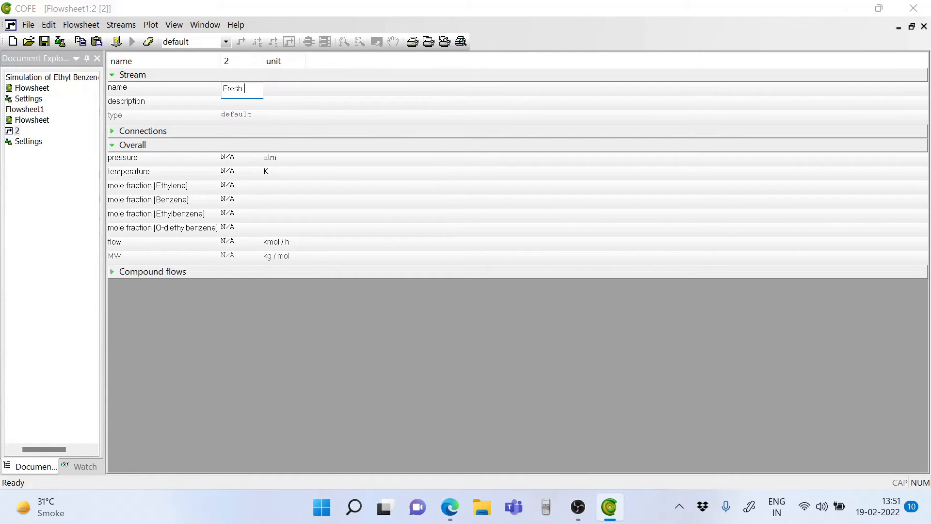
{"action": "type", "text": "Benzene"}
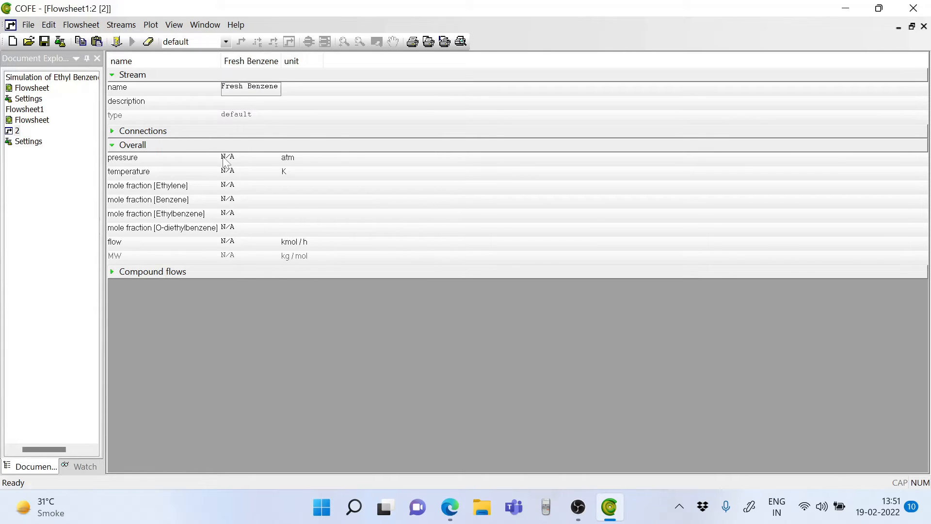
Specify Fresh Benzene as 20 atm, 320 K, ethylene fraction 0, flow 630 kmol/h.
{"action": "type", "text": "20"}
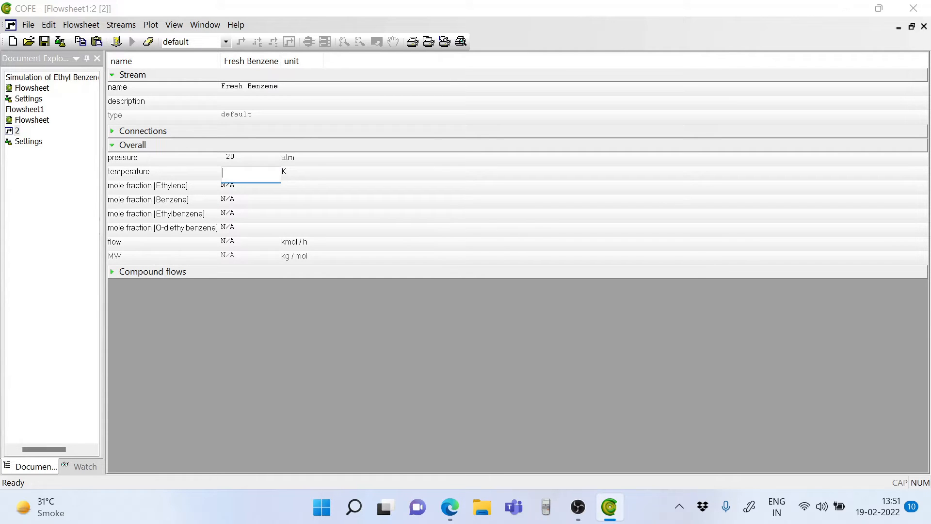
{"action": "type", "text": "320"}
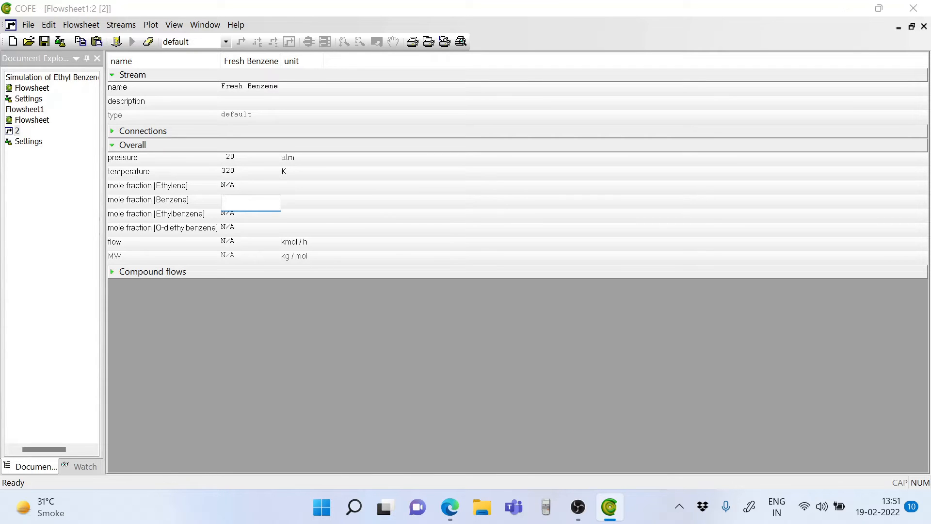
{"action": "left_click", "coordinate": [250, 185]}
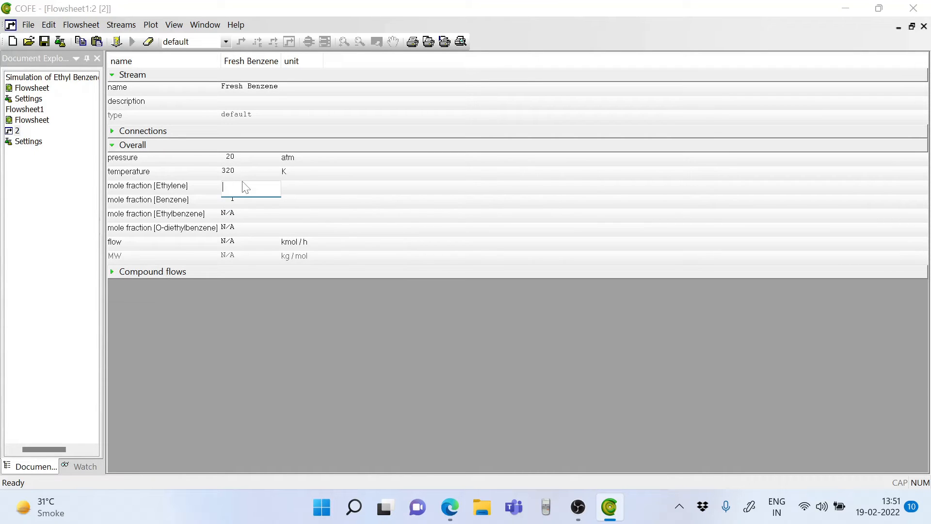
{"action": "type", "text": "0"}
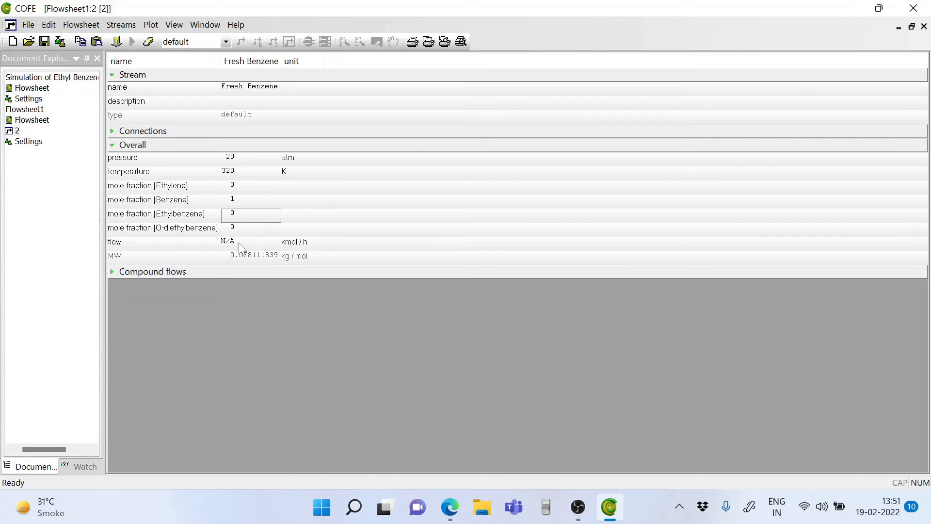
{"action": "left_click", "coordinate": [250, 241]}
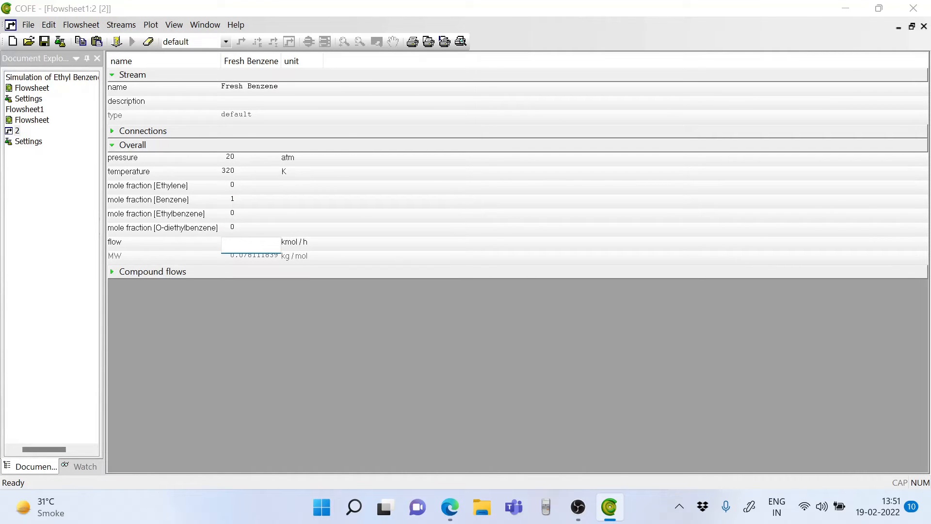
{"action": "type", "text": "630"}
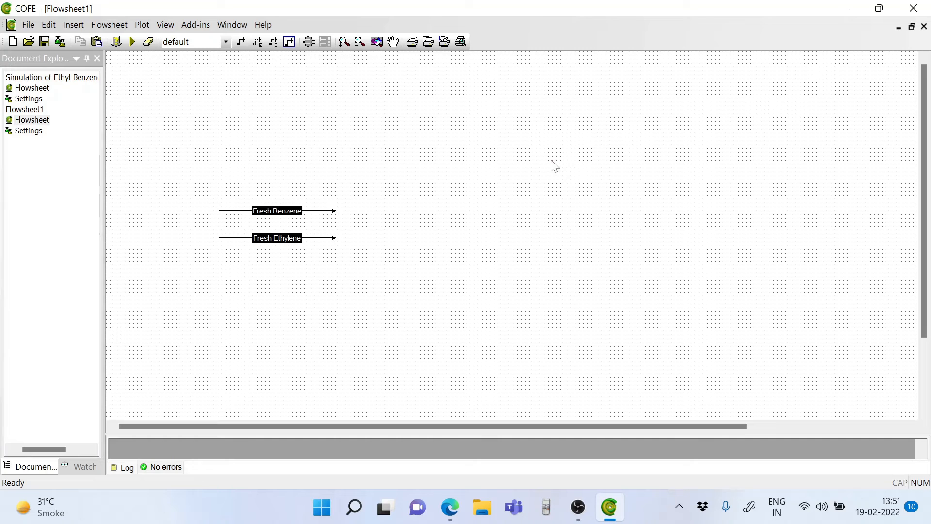
{"action": "mouse_move", "coordinate": [245, 88]}
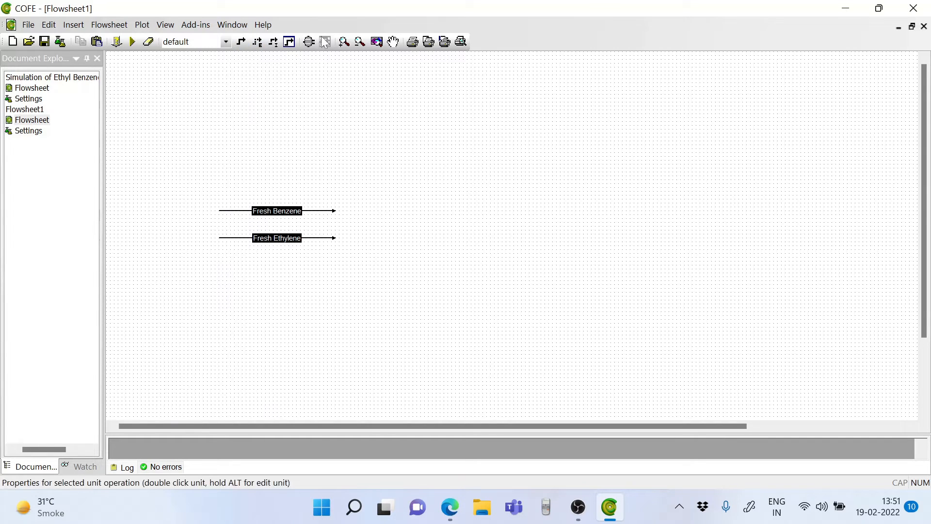
Insert a Mixer unit operation from the Mixers & Splitters group onto the flowsheet.
{"action": "left_click", "coordinate": [308, 42]}
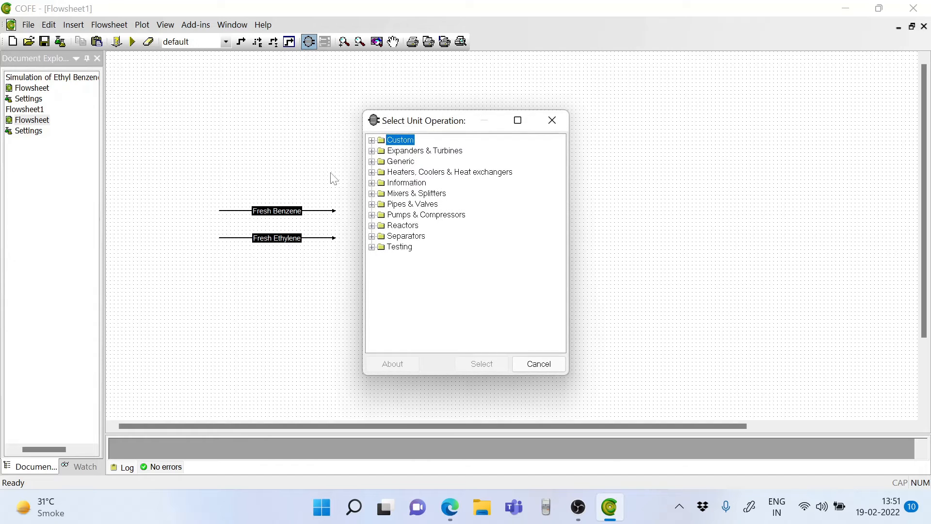
{"action": "left_click", "coordinate": [371, 193]}
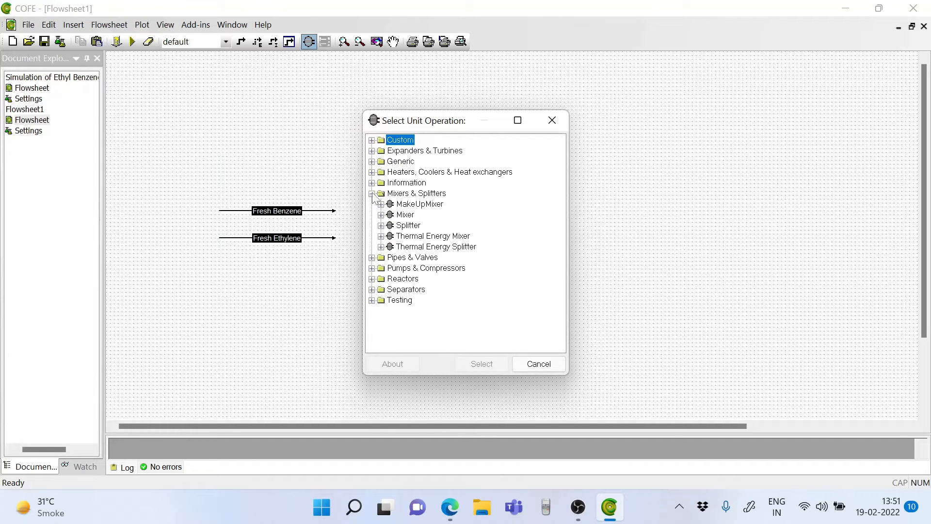
{"action": "left_click", "coordinate": [380, 214]}
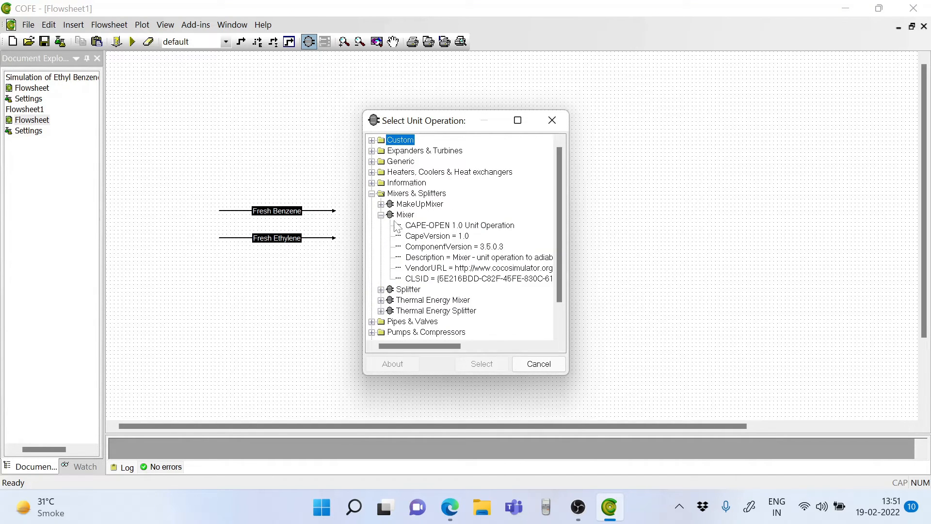
{"action": "left_click", "coordinate": [405, 214]}
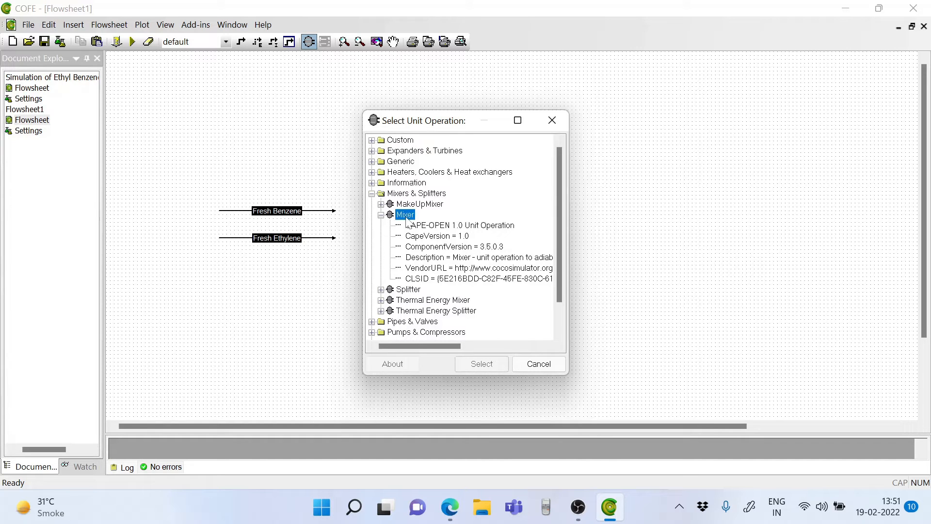
{"action": "left_click", "coordinate": [481, 364]}
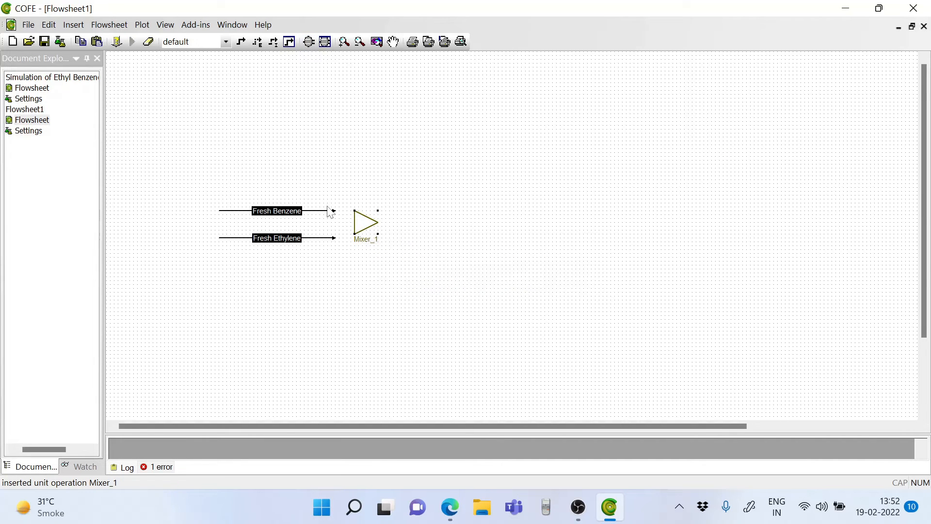
{"action": "mouse_move", "coordinate": [276, 238]}
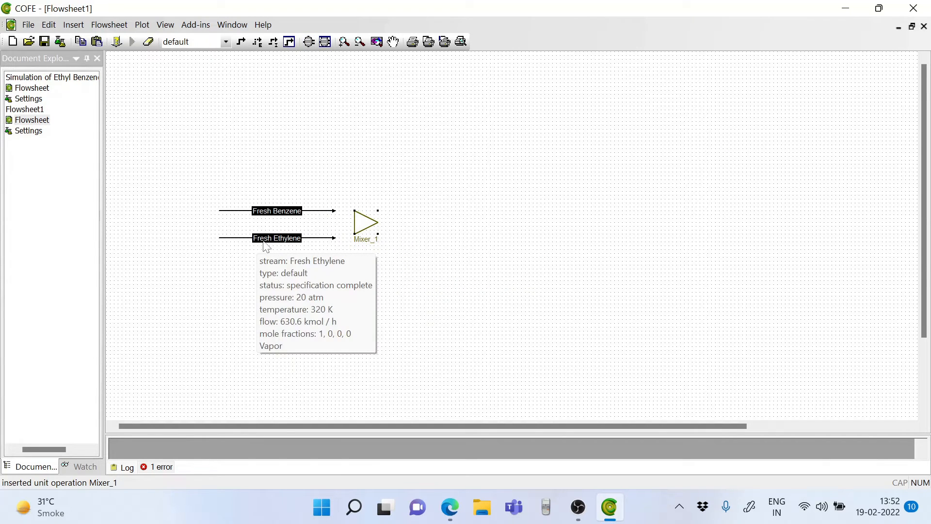
{"action": "mouse_move", "coordinate": [329, 245]}
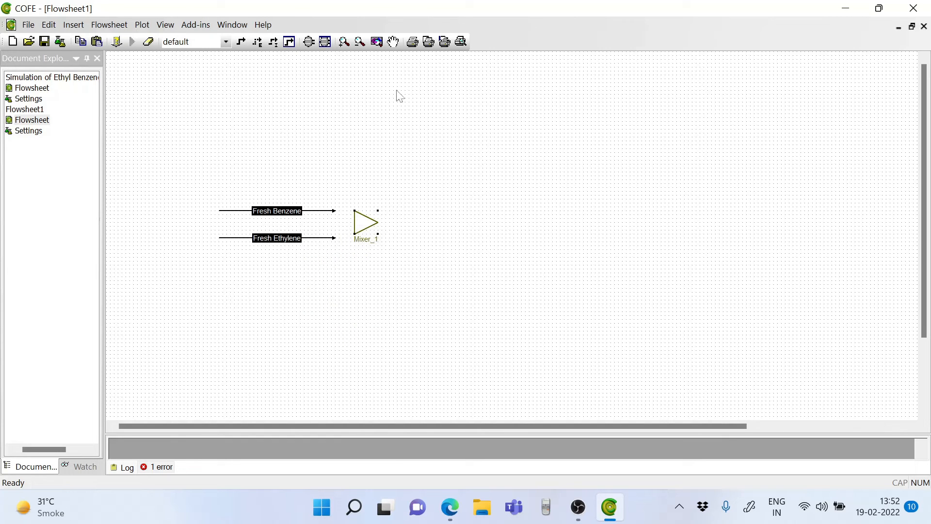
{"action": "mouse_move", "coordinate": [275, 173]}
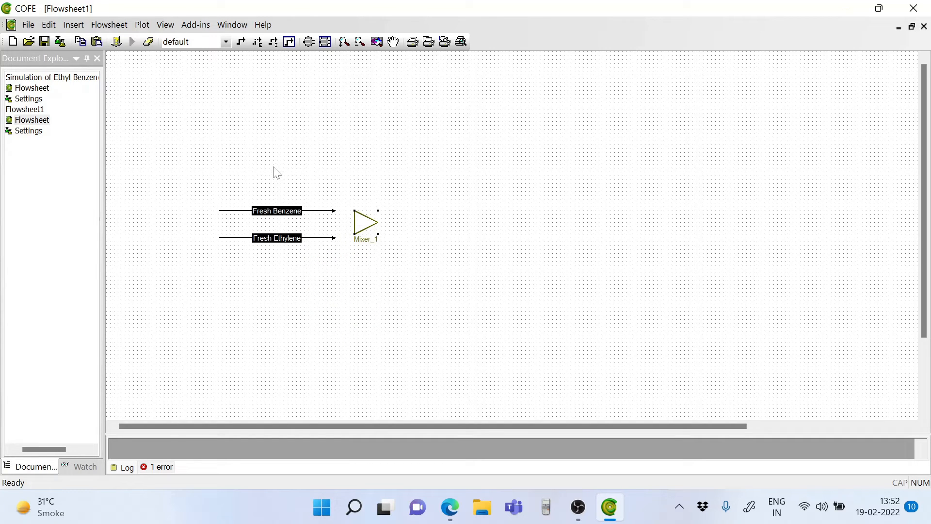
{"action": "mouse_move", "coordinate": [319, 184]}
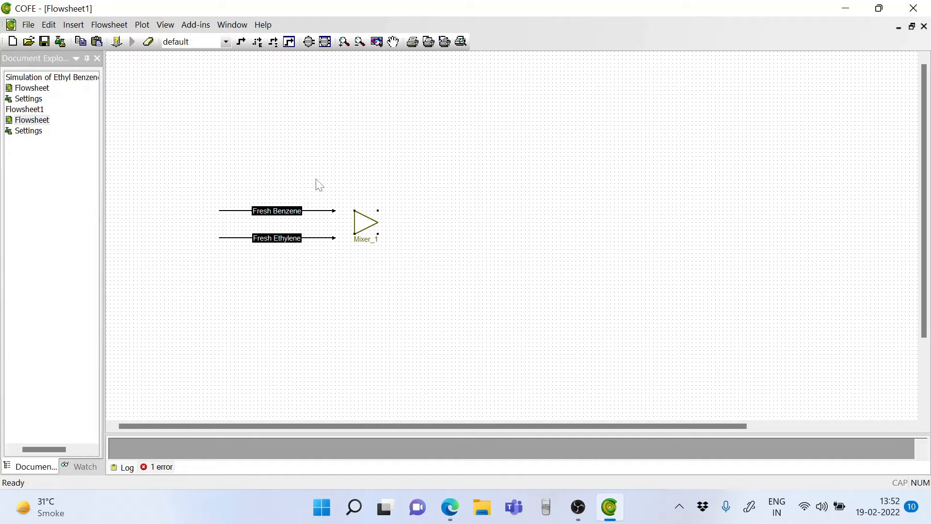
{"action": "mouse_move", "coordinate": [368, 221]}
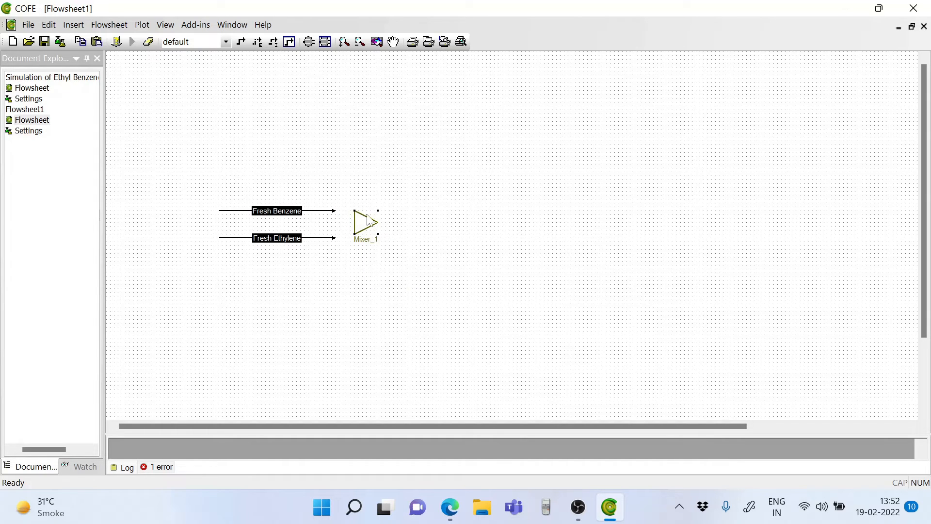
{"action": "mouse_move", "coordinate": [372, 223]}
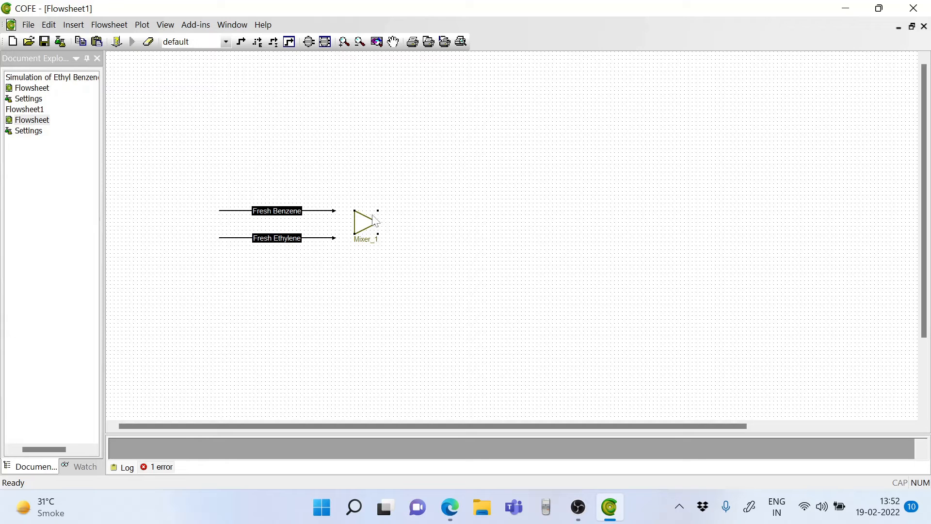
{"action": "mouse_move", "coordinate": [364, 237]}
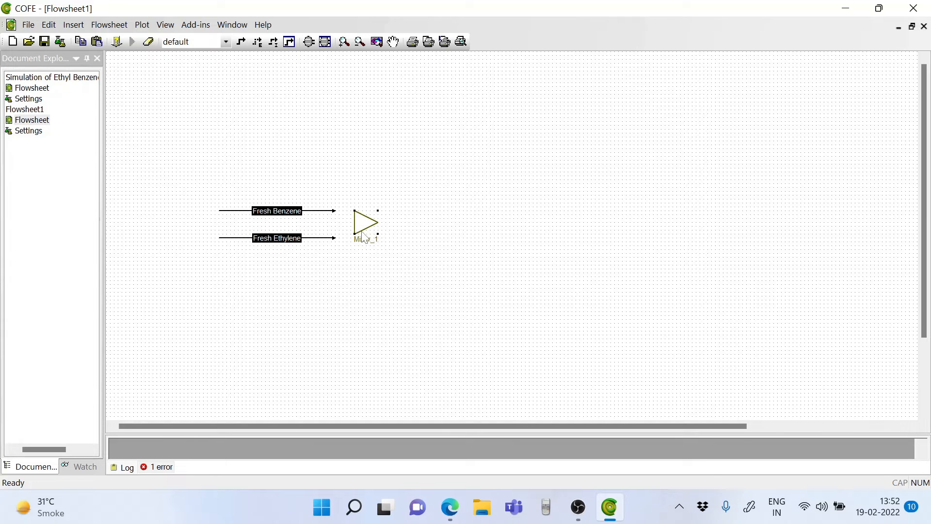
{"action": "mouse_move", "coordinate": [367, 242]}
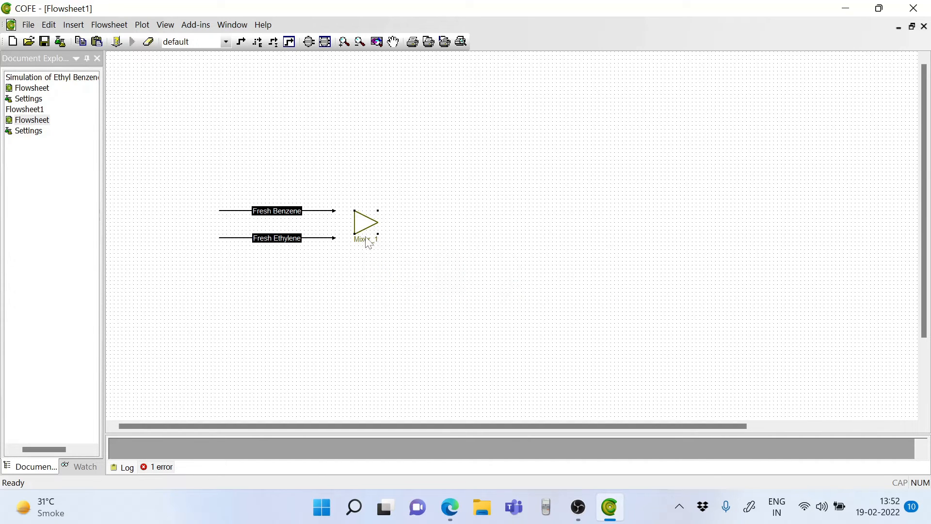
{"action": "mouse_move", "coordinate": [364, 220]}
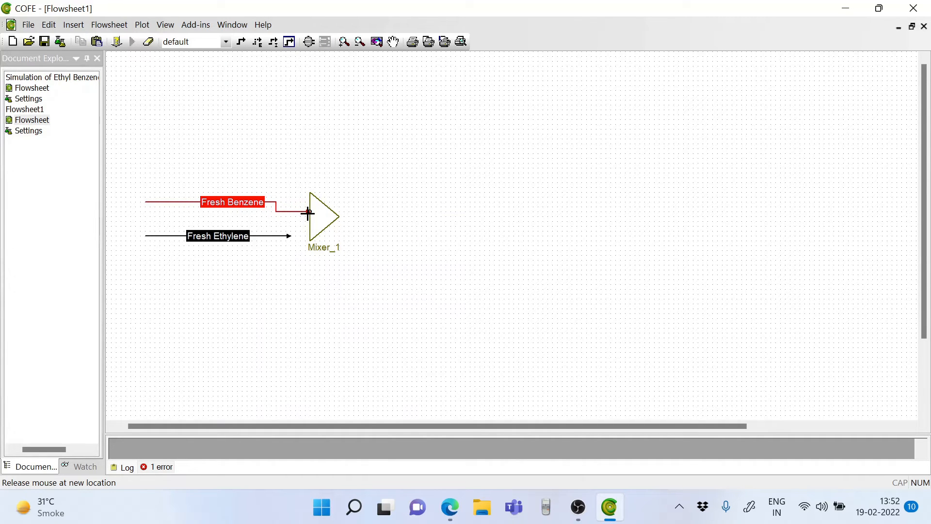
Attach the Fresh Benzene stream's arrow end to a Mixer_1 inlet.
{"action": "left_click", "coordinate": [309, 212]}
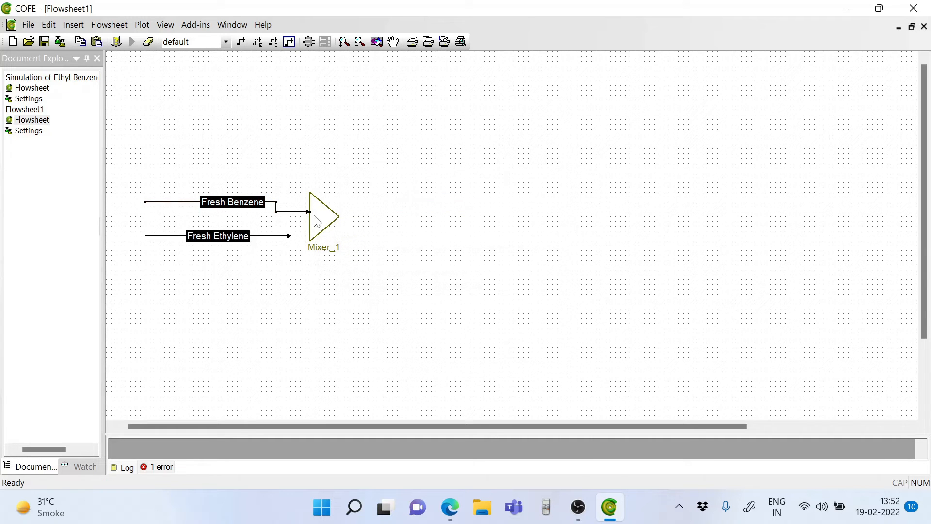
Add a third inlet to Mixer_1 through its Edit configuration window.
{"action": "double_click", "coordinate": [324, 216]}
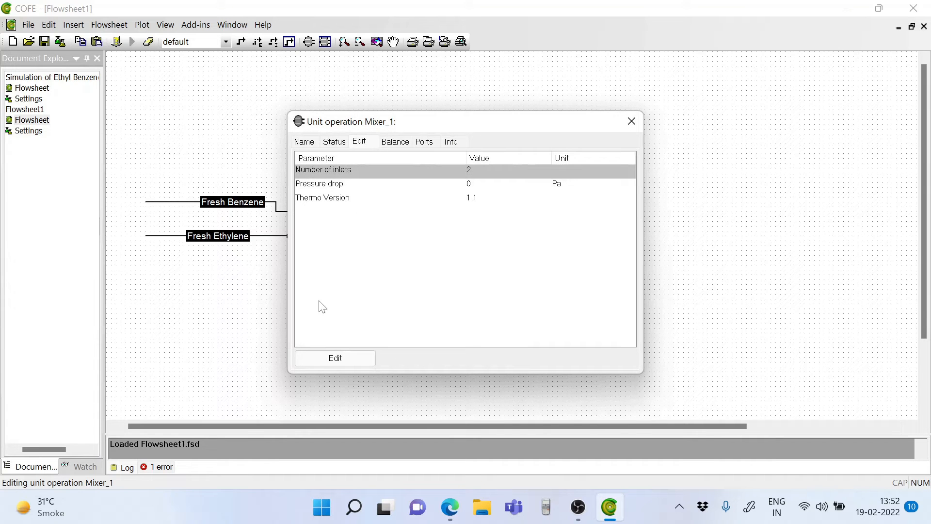
{"action": "mouse_move", "coordinate": [346, 354]}
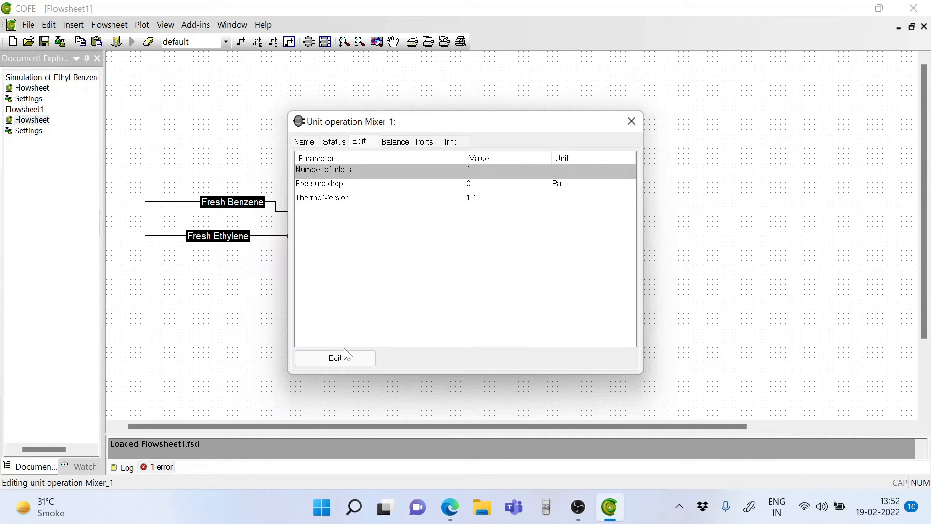
{"action": "left_click", "coordinate": [335, 358]}
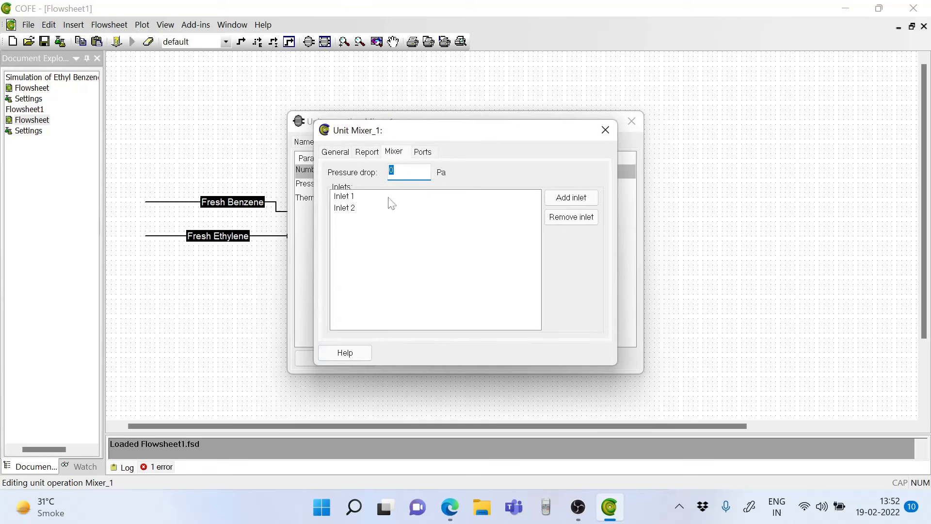
{"action": "left_click", "coordinate": [571, 197]}
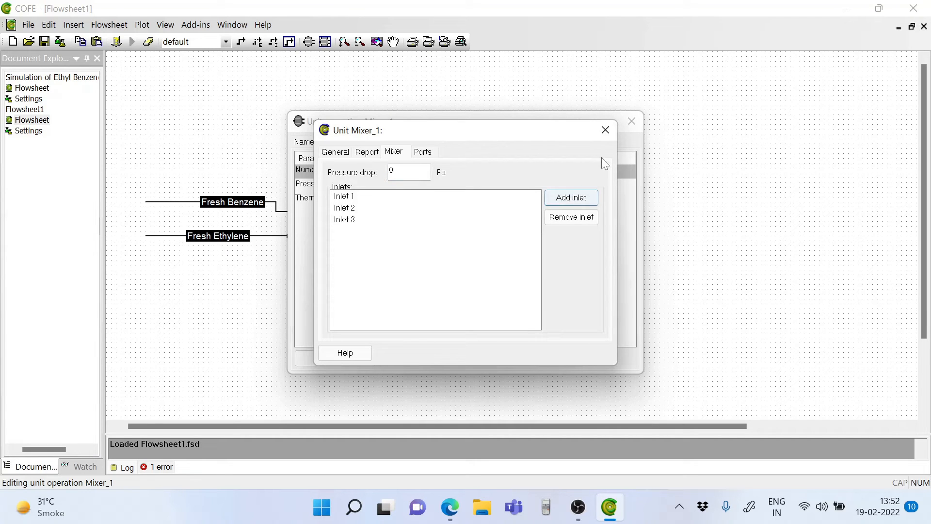
{"action": "mouse_move", "coordinate": [606, 129]}
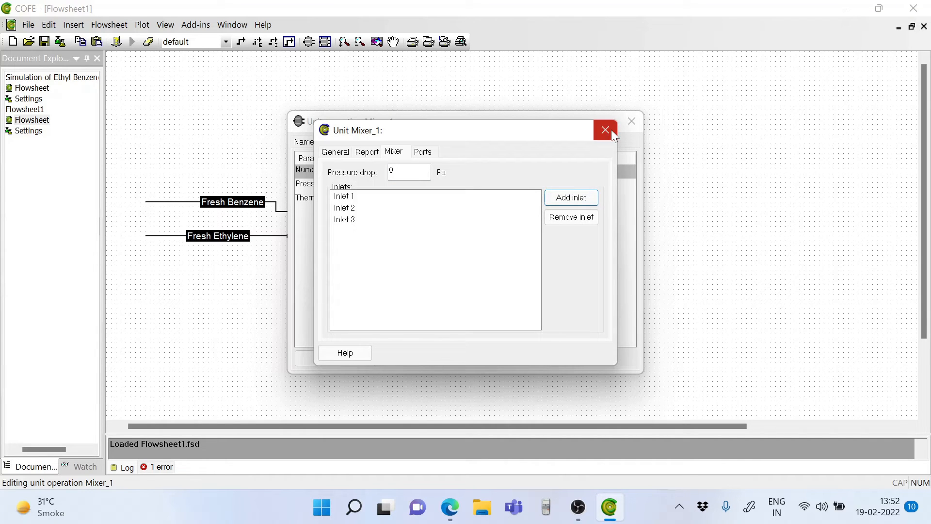
{"action": "mouse_move", "coordinate": [613, 136]}
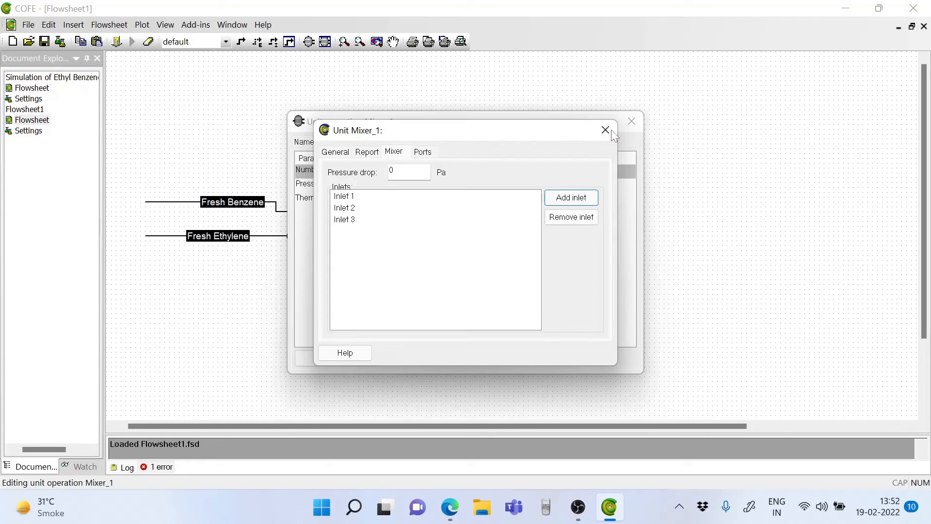
{"action": "left_click", "coordinate": [605, 129]}
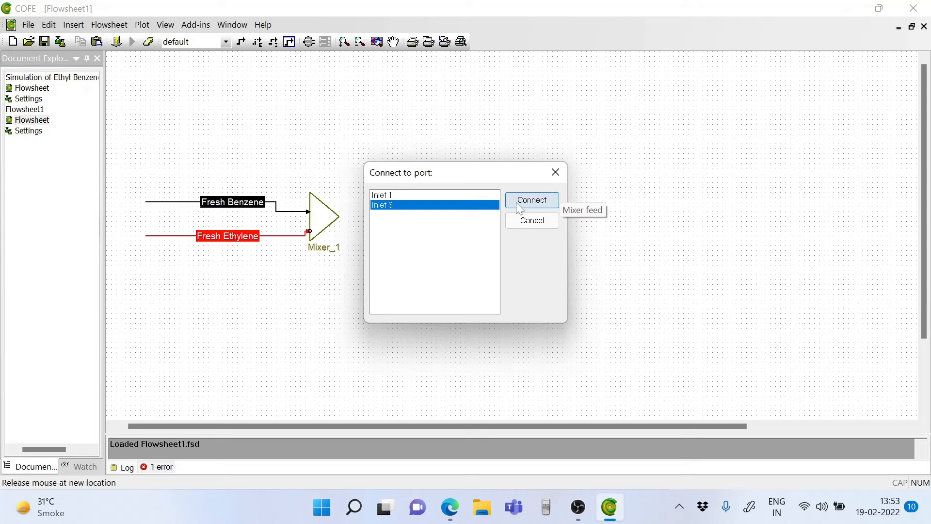
Connect the Fresh Ethylene stream to a free inlet of Mixer_1.
{"action": "left_click", "coordinate": [530, 200]}
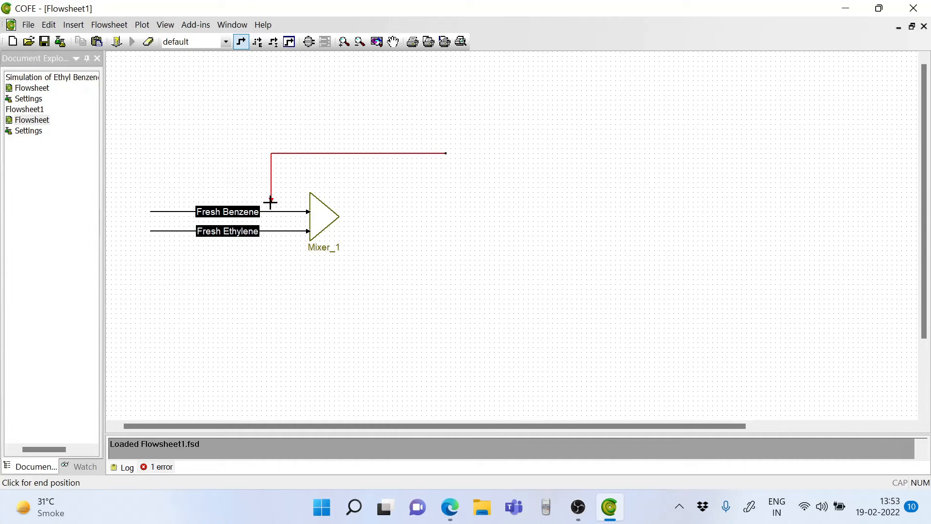
{"action": "mouse_move", "coordinate": [247, 192]}
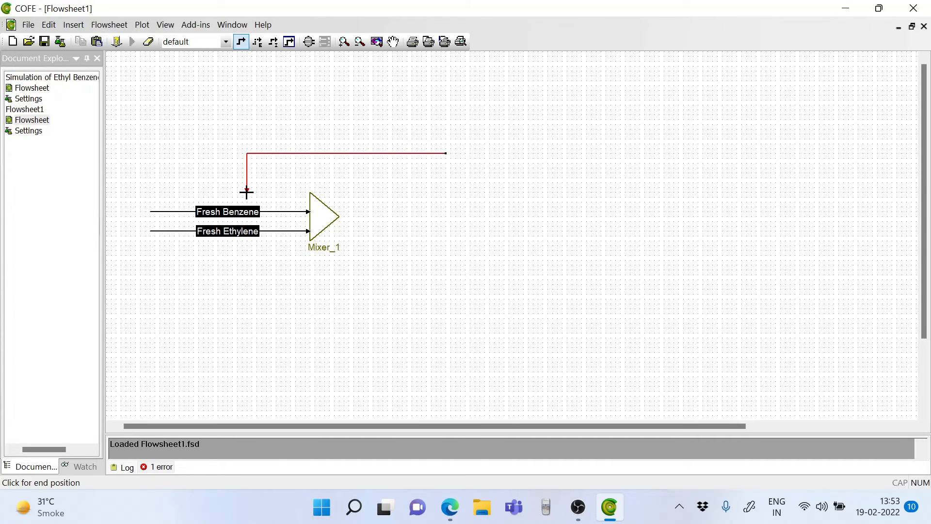
End a new stream at Mixer_1's top inlet and rename stream 3 to Recycle Benzene.
{"action": "left_click", "coordinate": [246, 190]}
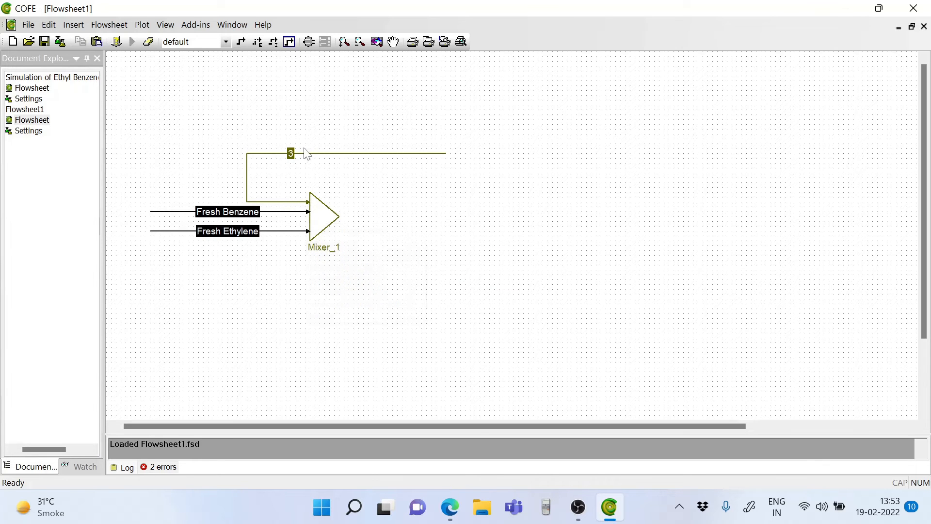
{"action": "left_click", "coordinate": [290, 153]}
{"action": "type", "text": "Recycle Benzene"}
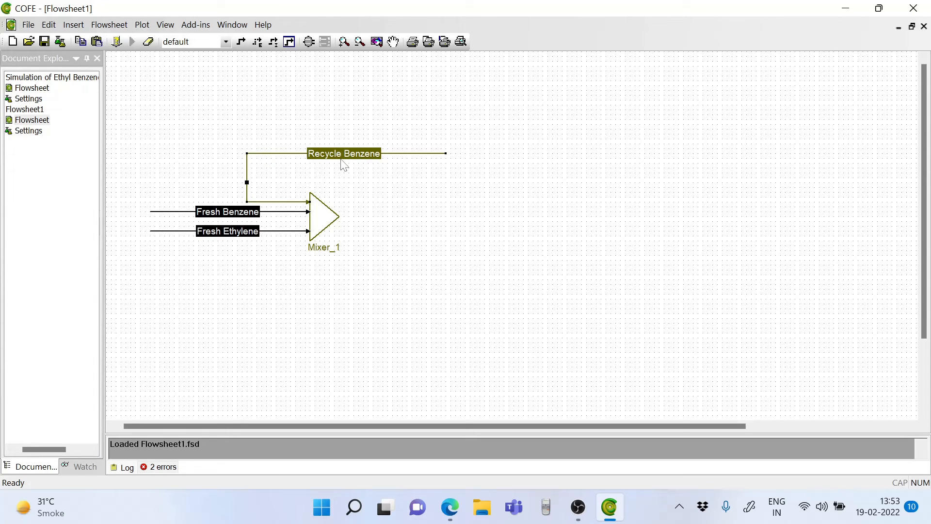
Enter 20 atm and 314 K for Recycle Benzene and move to its benzene mole fraction.
{"action": "double_click", "coordinate": [343, 153]}
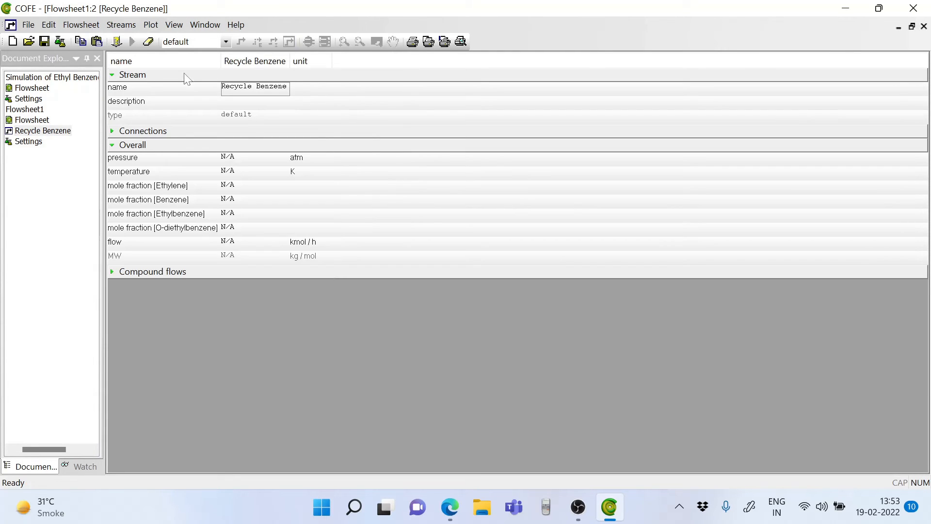
{"action": "left_click", "coordinate": [254, 157]}
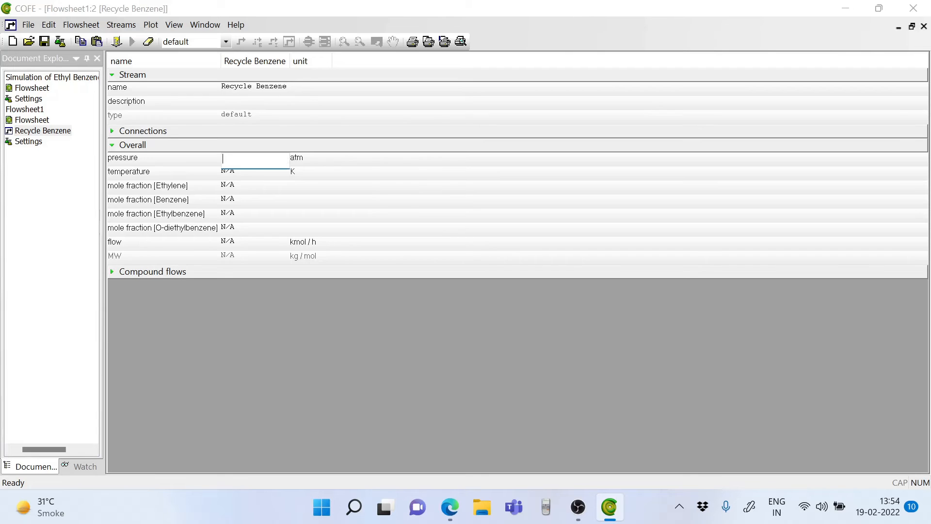
{"action": "type", "text": "20"}
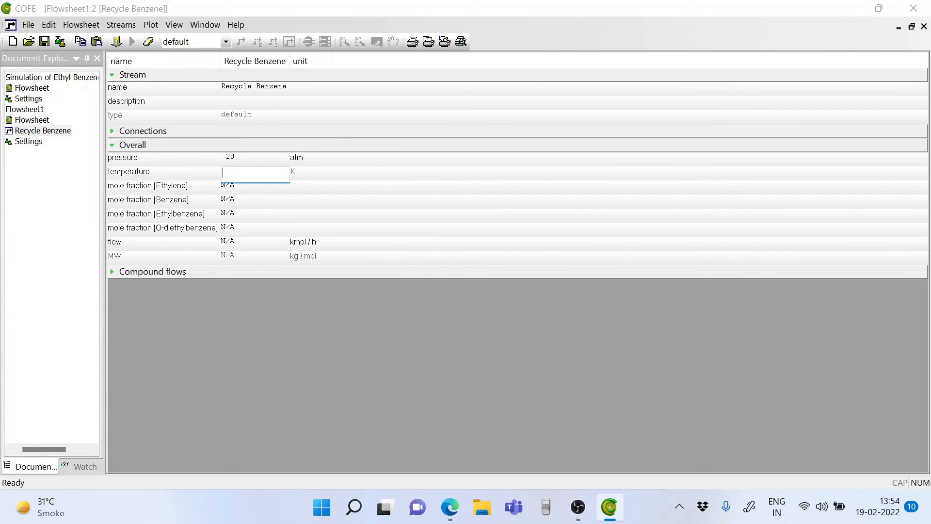
{"action": "type", "text": "31"}
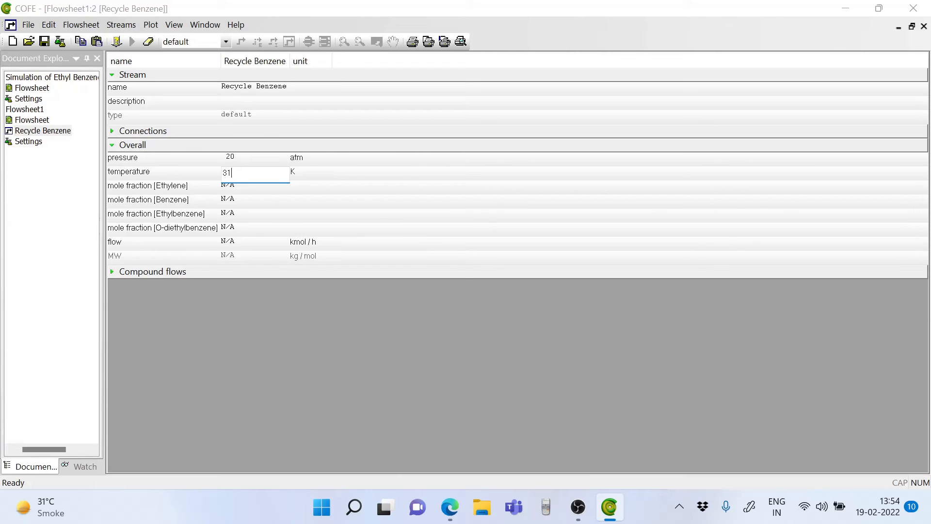
{"action": "type", "text": "4"}
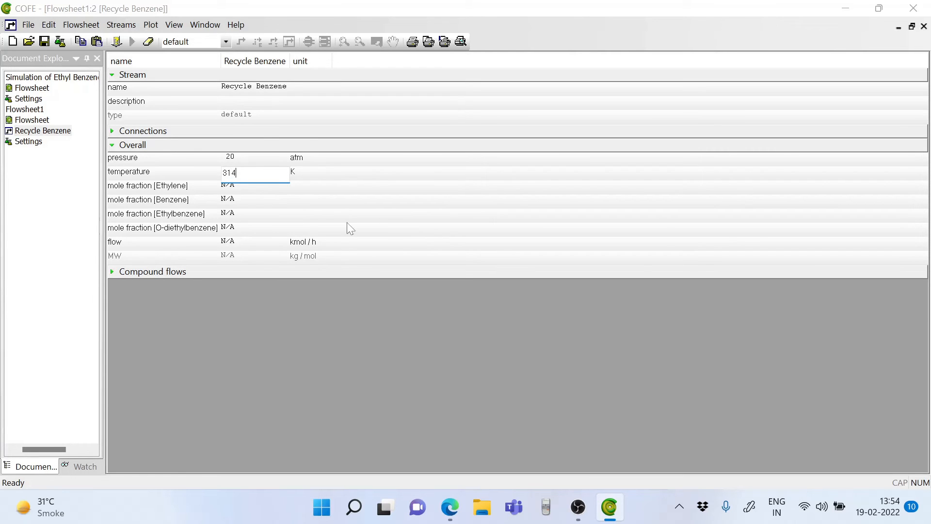
{"action": "left_click", "coordinate": [255, 200]}
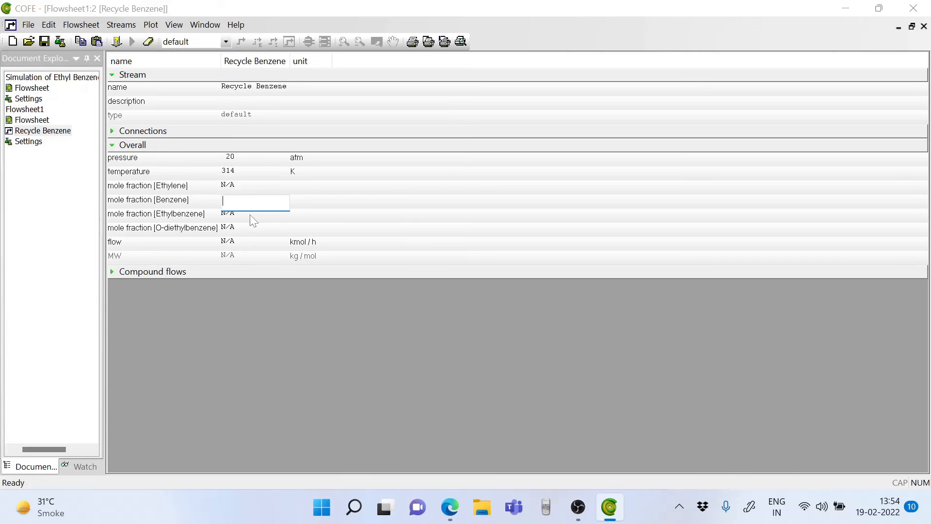
{"action": "mouse_move", "coordinate": [482, 508]}
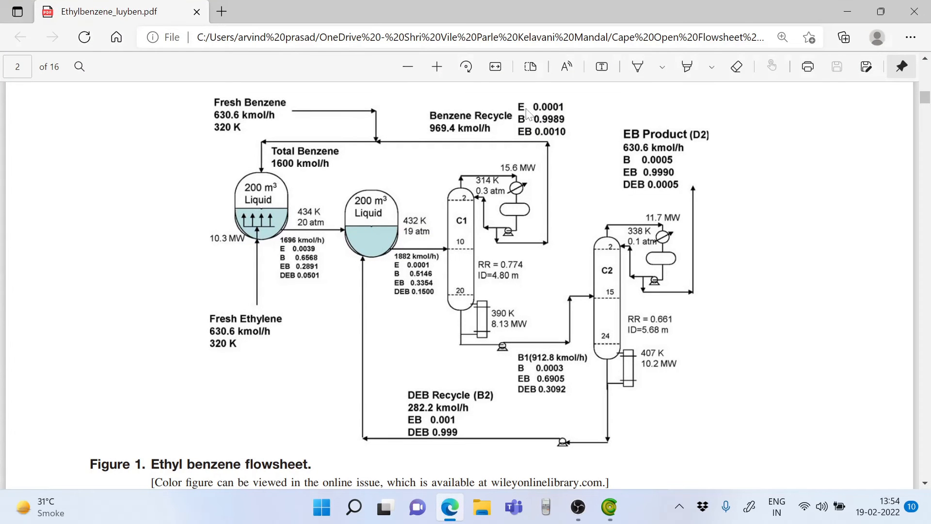
{"action": "mouse_move", "coordinate": [564, 111]}
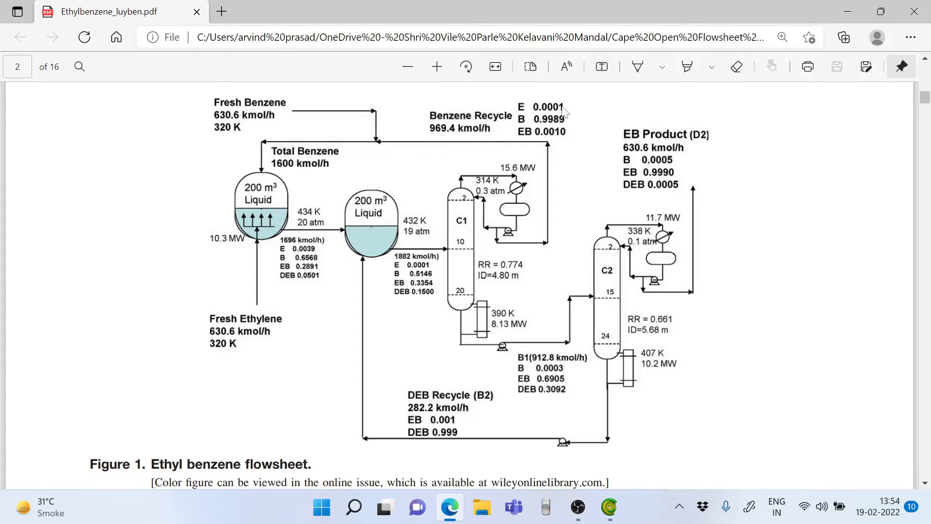
{"action": "mouse_move", "coordinate": [559, 134]}
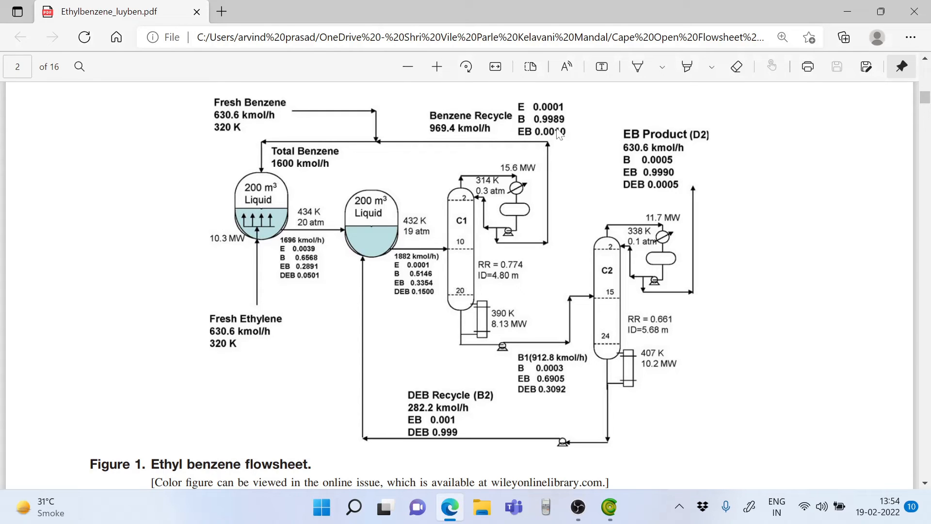
{"action": "mouse_move", "coordinate": [440, 132]}
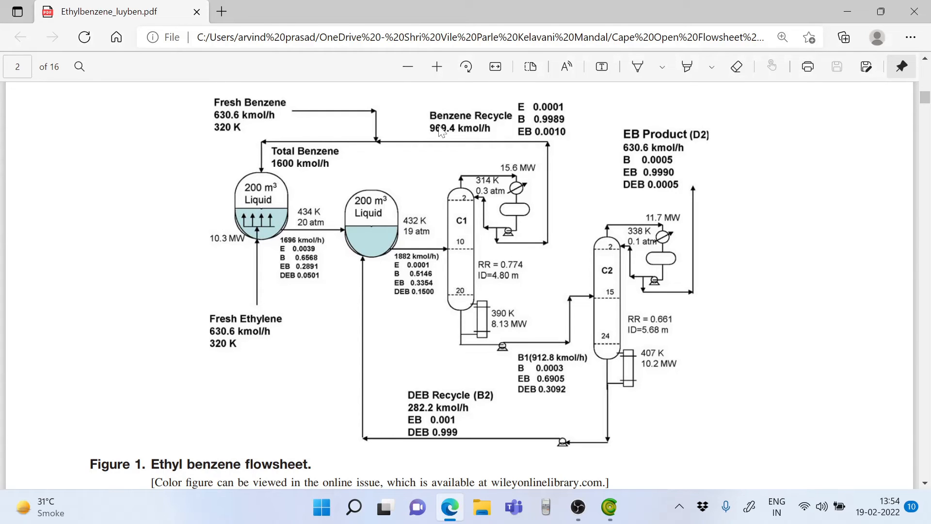
{"action": "mouse_move", "coordinate": [442, 128]}
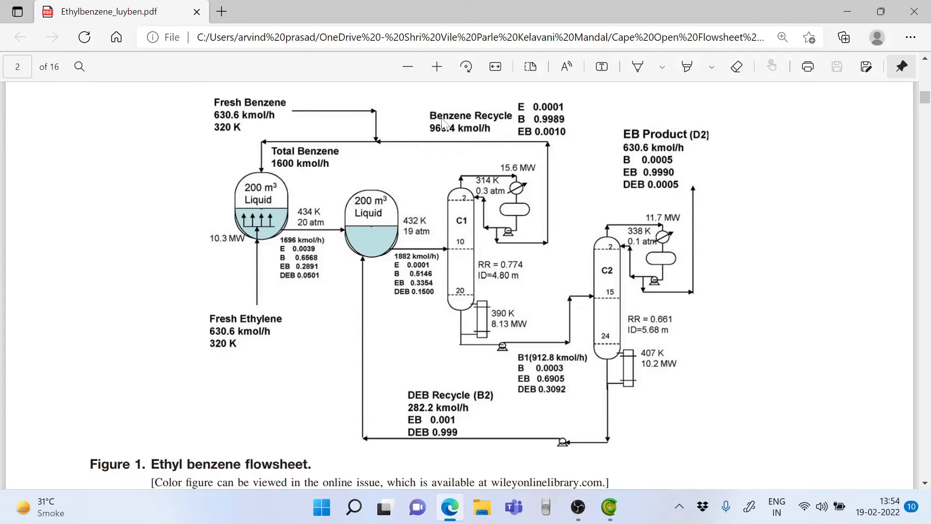
{"action": "mouse_move", "coordinate": [425, 132]}
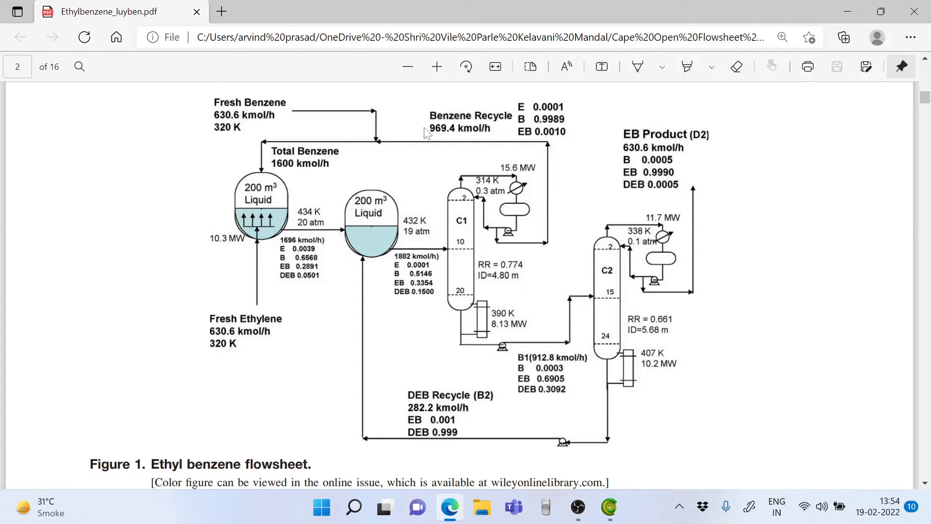
{"action": "mouse_move", "coordinate": [433, 125]}
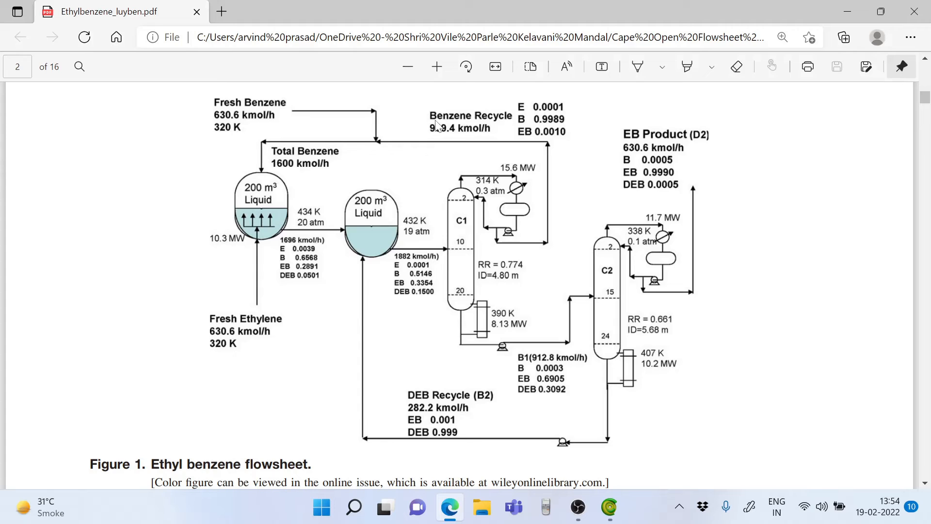
{"action": "mouse_move", "coordinate": [529, 132]}
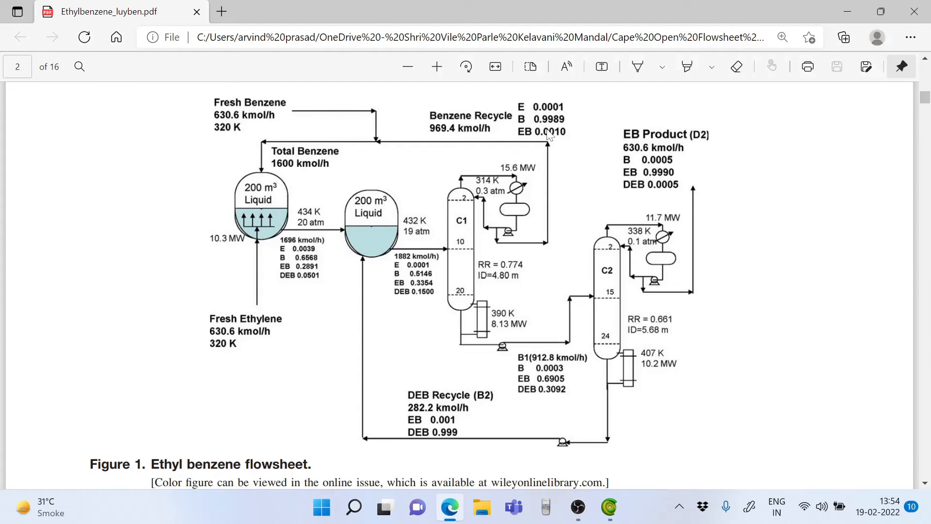
{"action": "mouse_move", "coordinate": [490, 101]}
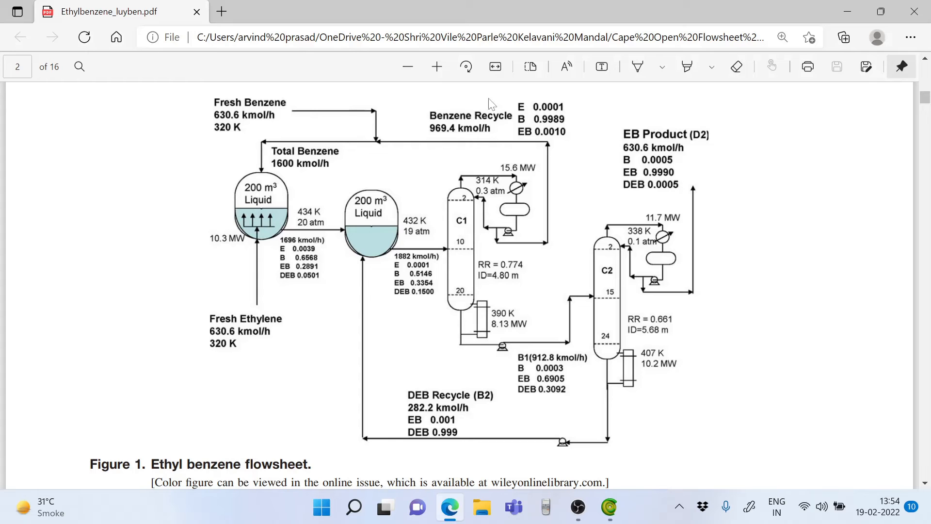
{"action": "mouse_move", "coordinate": [845, 11]}
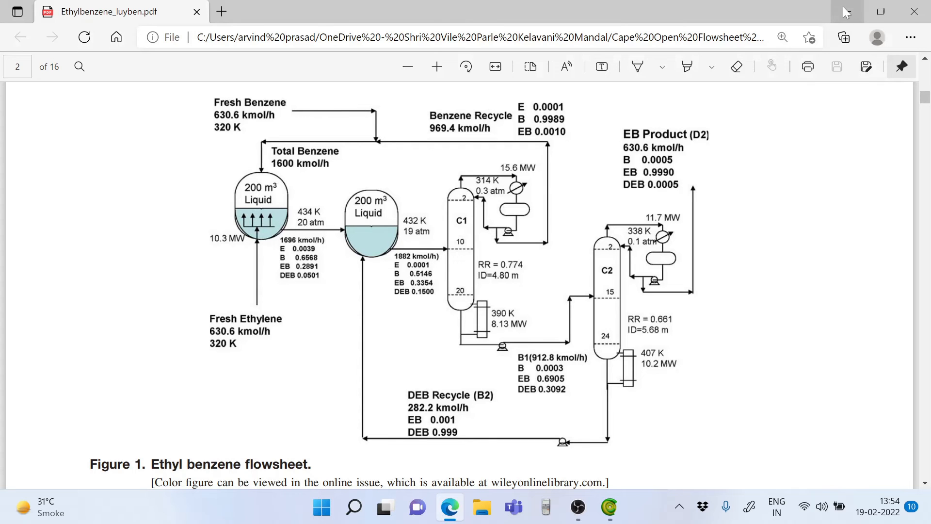
Set the Recycle Benzene benzene mole fraction to 1.
{"action": "left_click", "coordinate": [609, 508]}
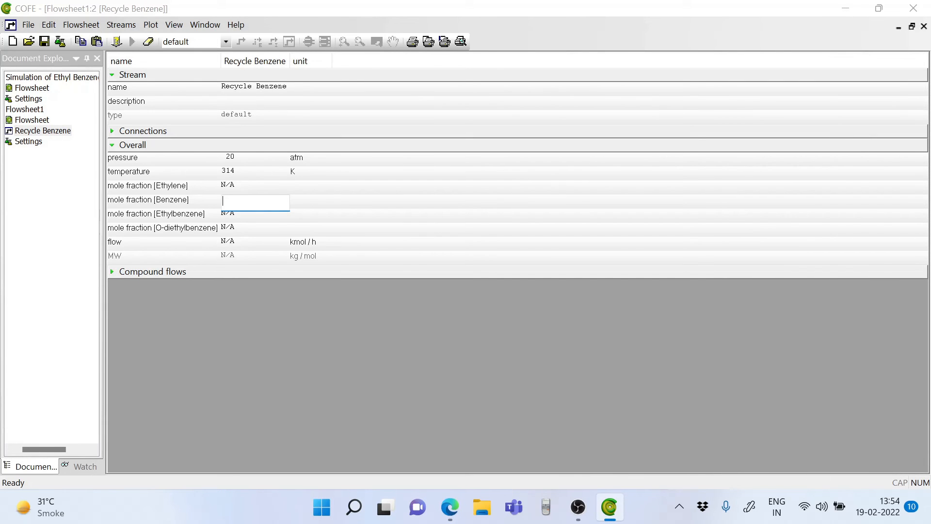
{"action": "type", "text": "98"}
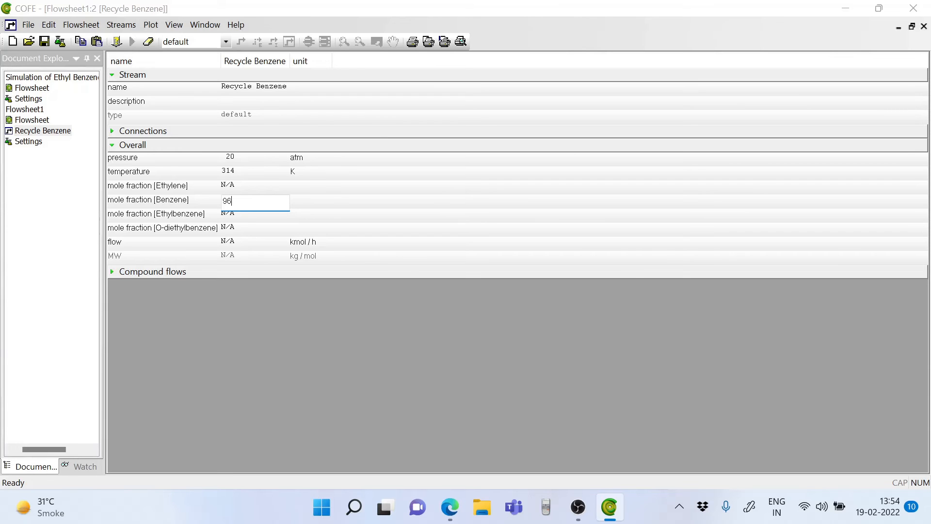
{"action": "type", "text": "69.4"}
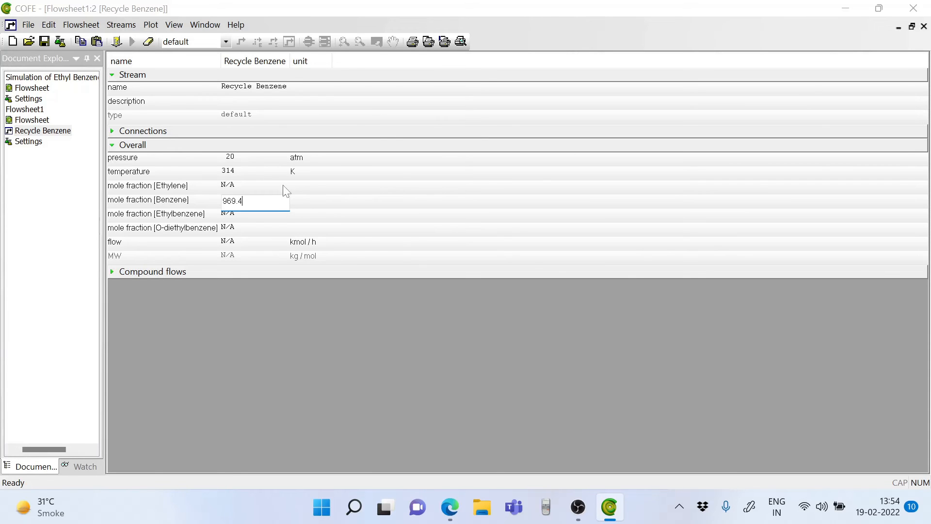
{"action": "type", "text": "1"}
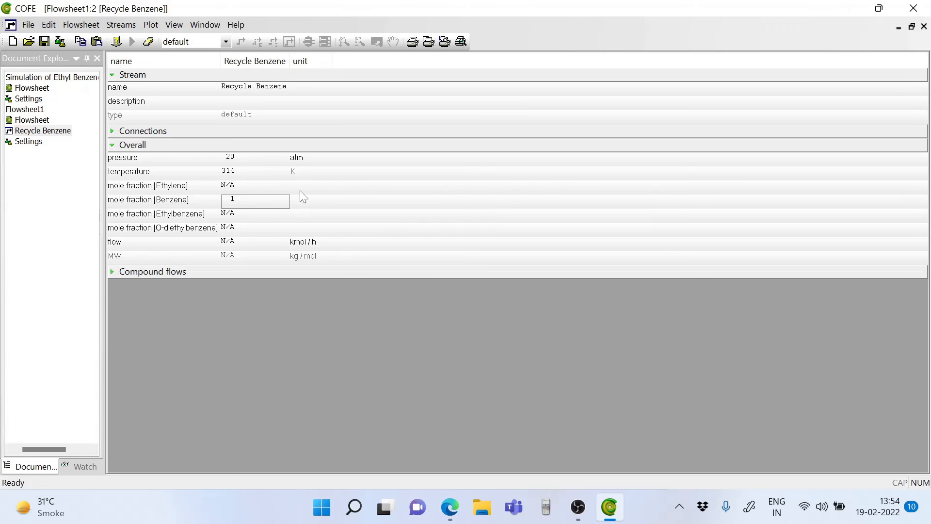
Enter a flow rate of 969.4 kmol/h for Recycle Benzene.
{"action": "left_click", "coordinate": [255, 241]}
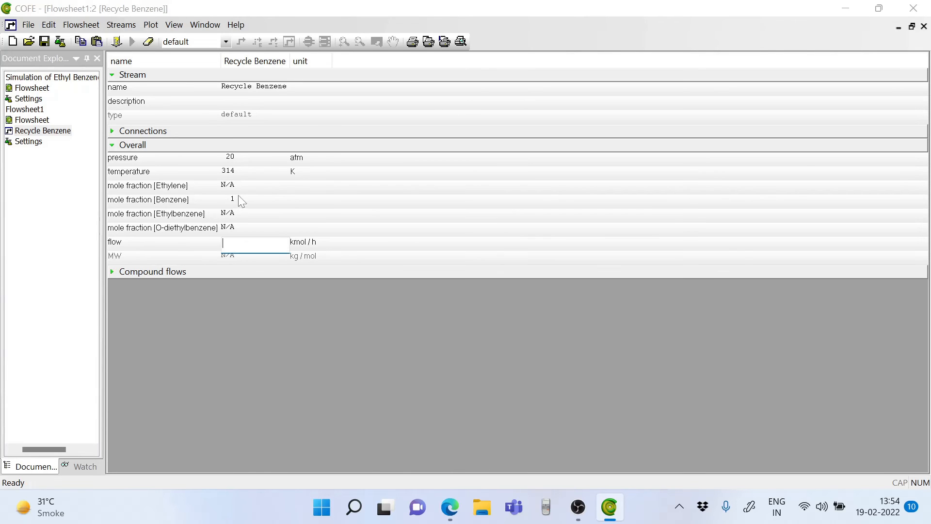
{"action": "left_click", "coordinate": [254, 199]}
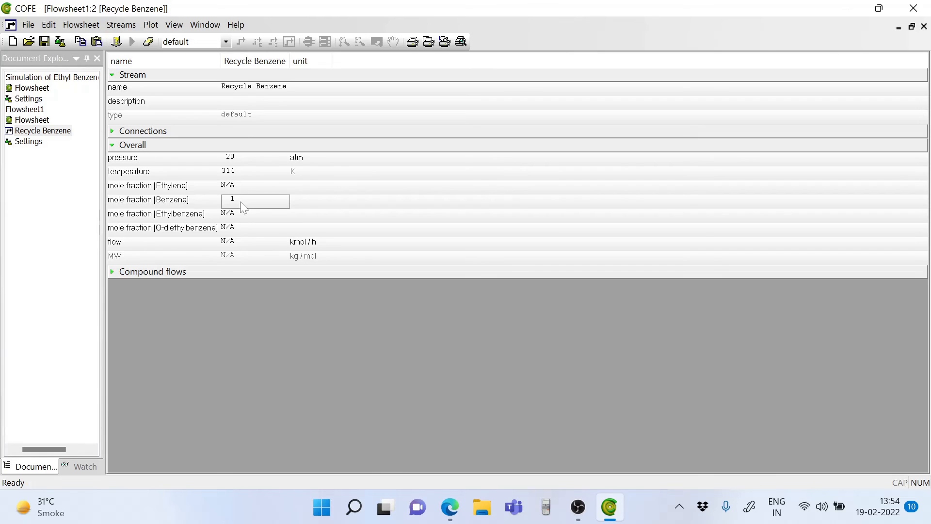
{"action": "left_click", "coordinate": [256, 241]}
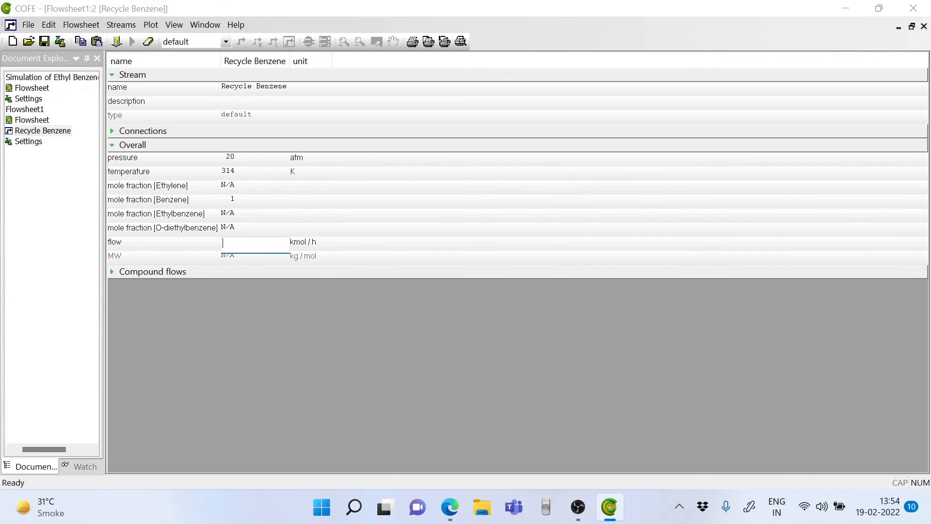
{"action": "type", "text": "9"}
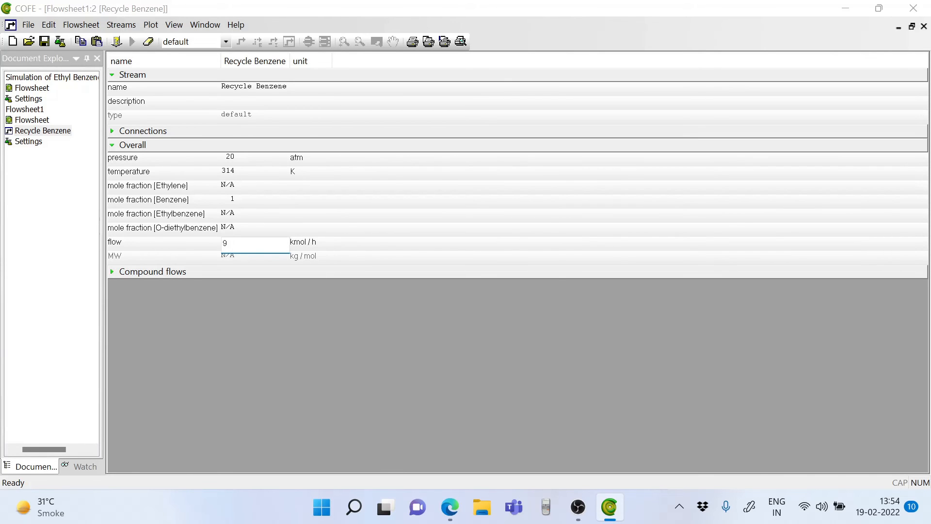
{"action": "type", "text": "969.4"}
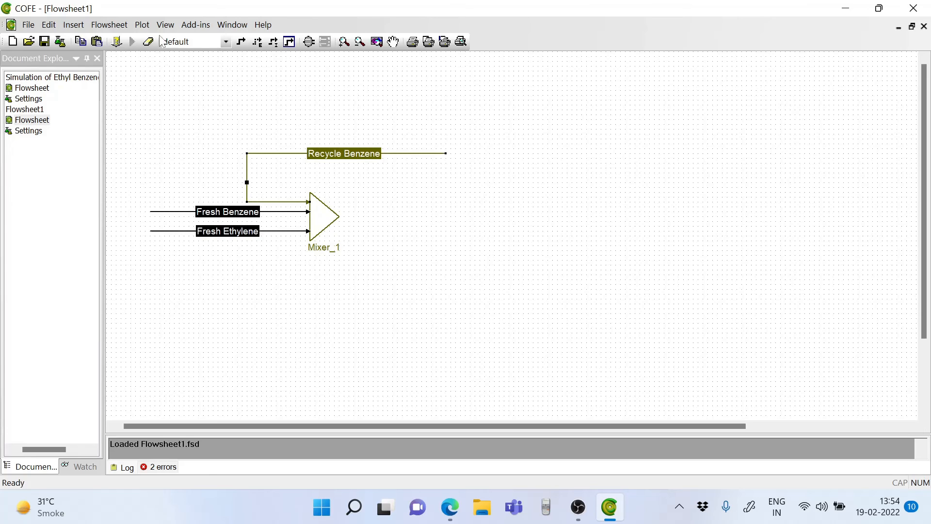
Start a new material stream, feed reactor 1, at Mixer_1's outlet.
{"action": "left_click", "coordinate": [241, 41]}
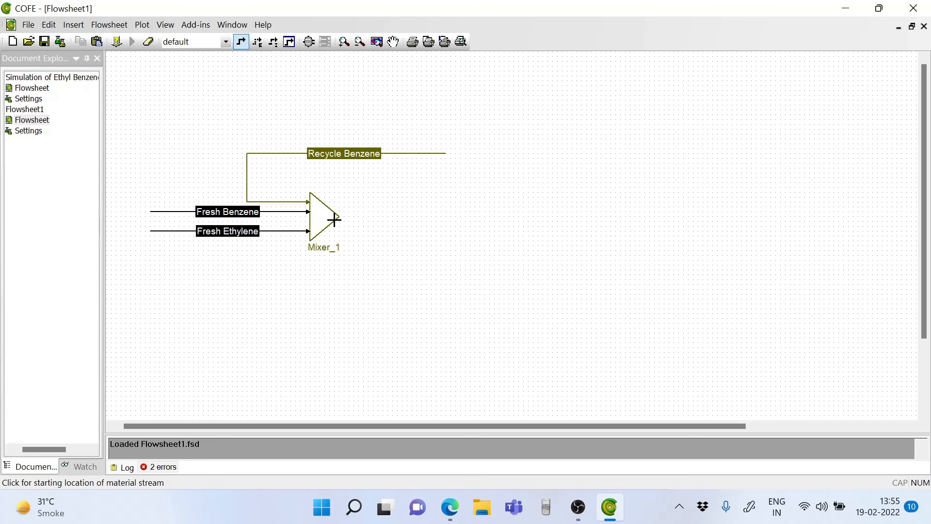
{"action": "left_click", "coordinate": [336, 219]}
{"action": "type", "text": "feed reactor 1"}
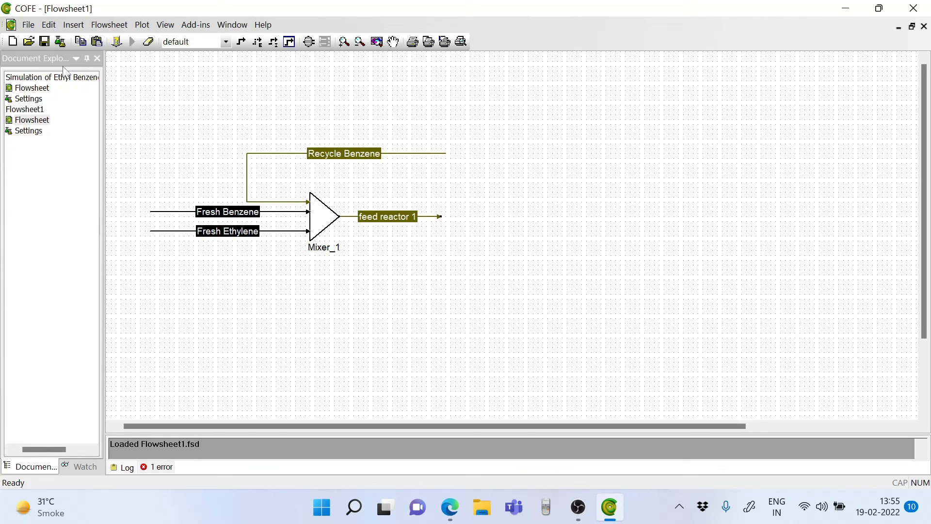
{"action": "mouse_move", "coordinate": [316, 214]}
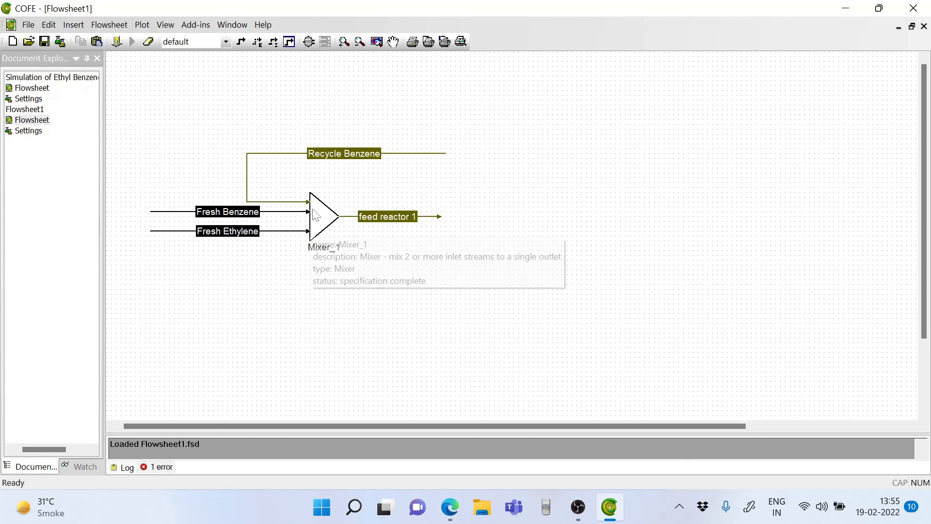
{"action": "mouse_move", "coordinate": [238, 184]}
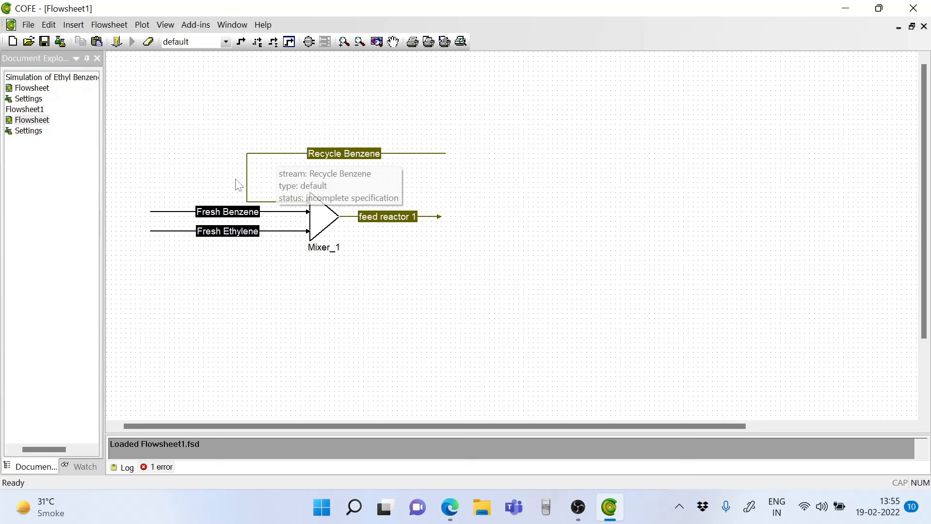
{"action": "mouse_move", "coordinate": [280, 158]}
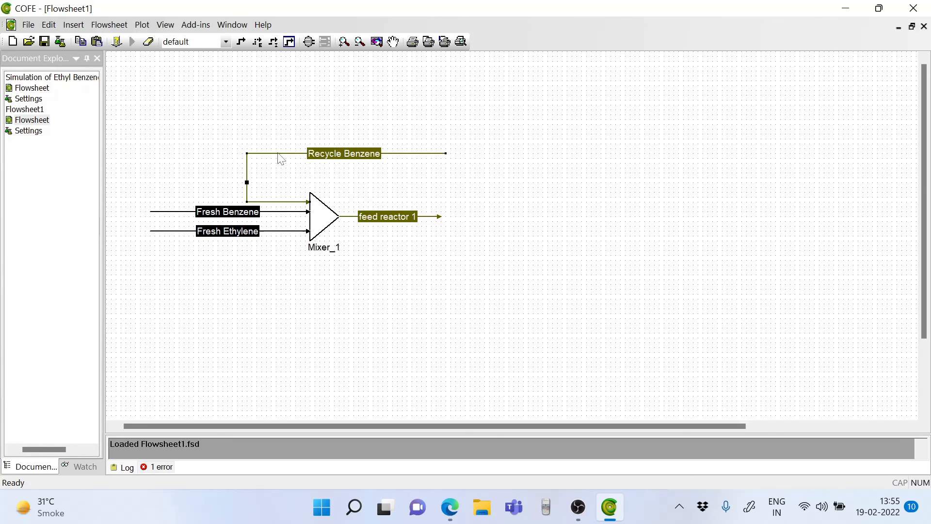
Set Recycle Benzene's ethylene mole fraction to 0 to complete its specification.
{"action": "double_click", "coordinate": [343, 154]}
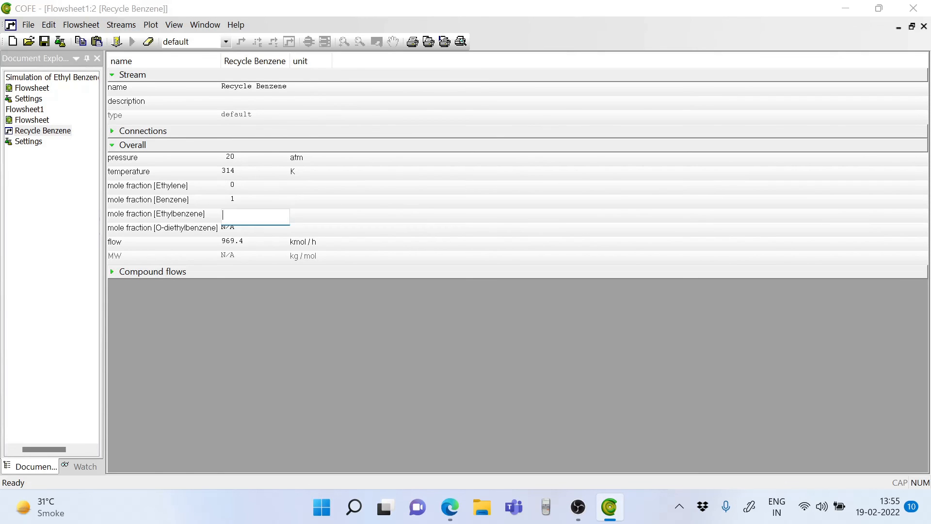
{"action": "type", "text": "0"}
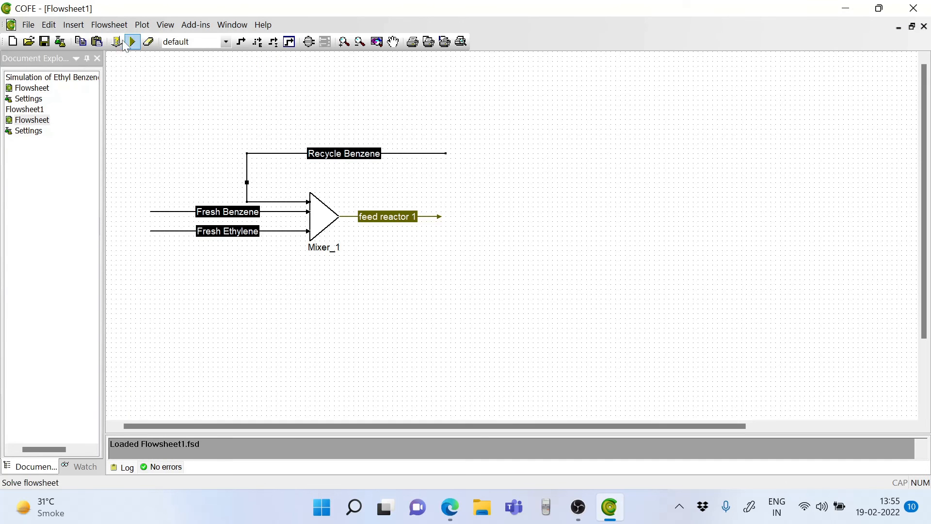
Solve the flowsheet so Mixer_1 and its four streams are solved.
{"action": "left_click", "coordinate": [131, 40]}
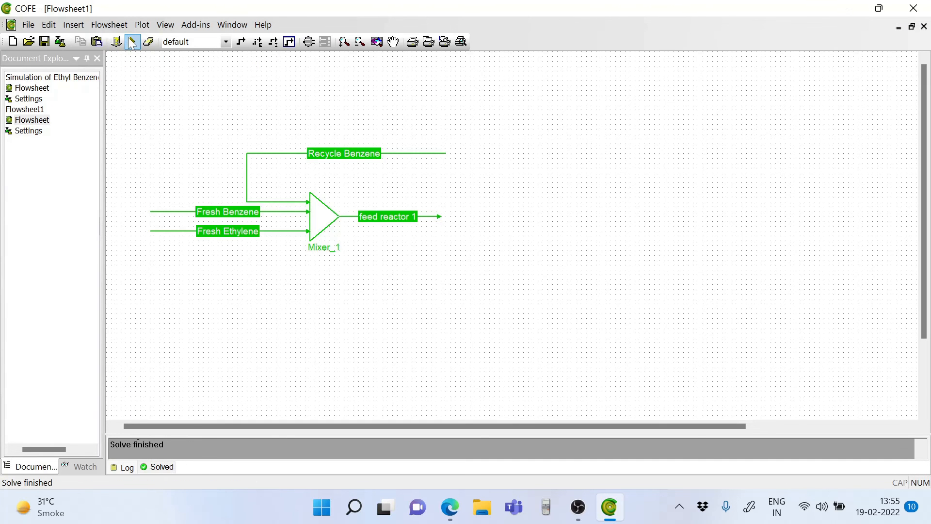
{"action": "mouse_move", "coordinate": [350, 221]}
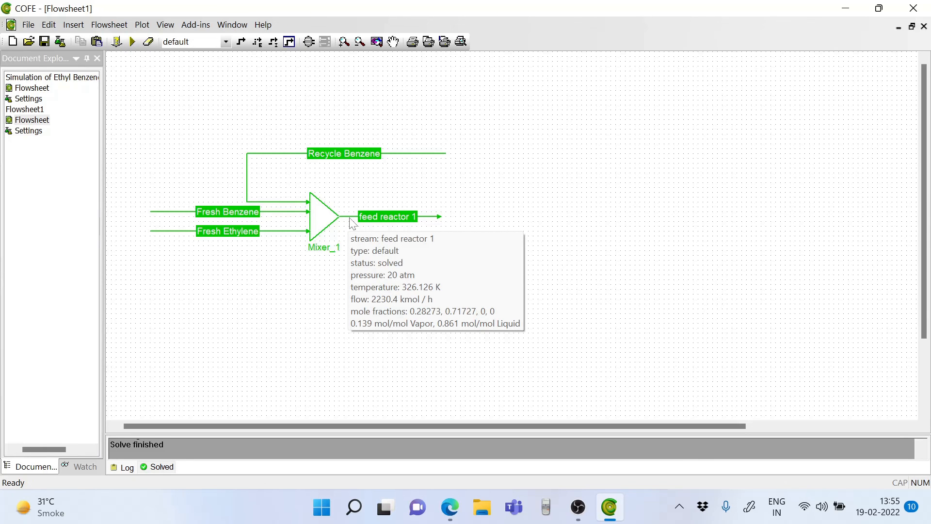